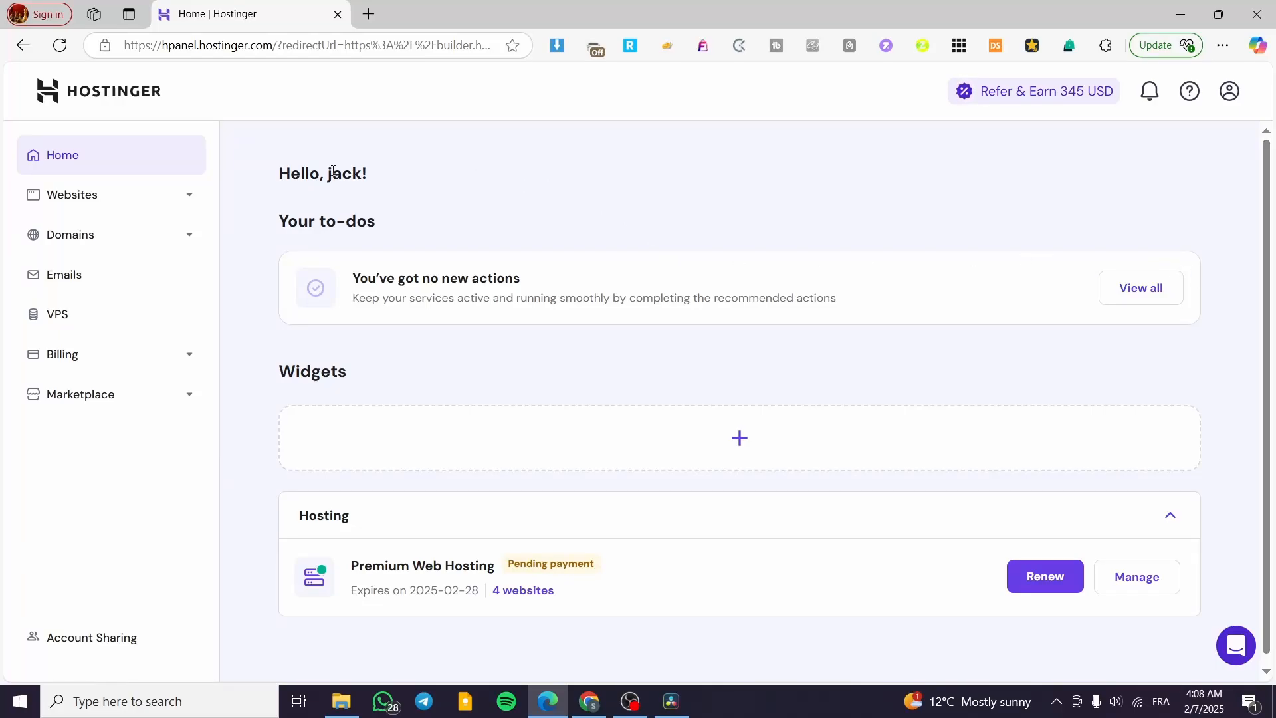
{"action": "mouse_move", "coordinate": [455, 179]}
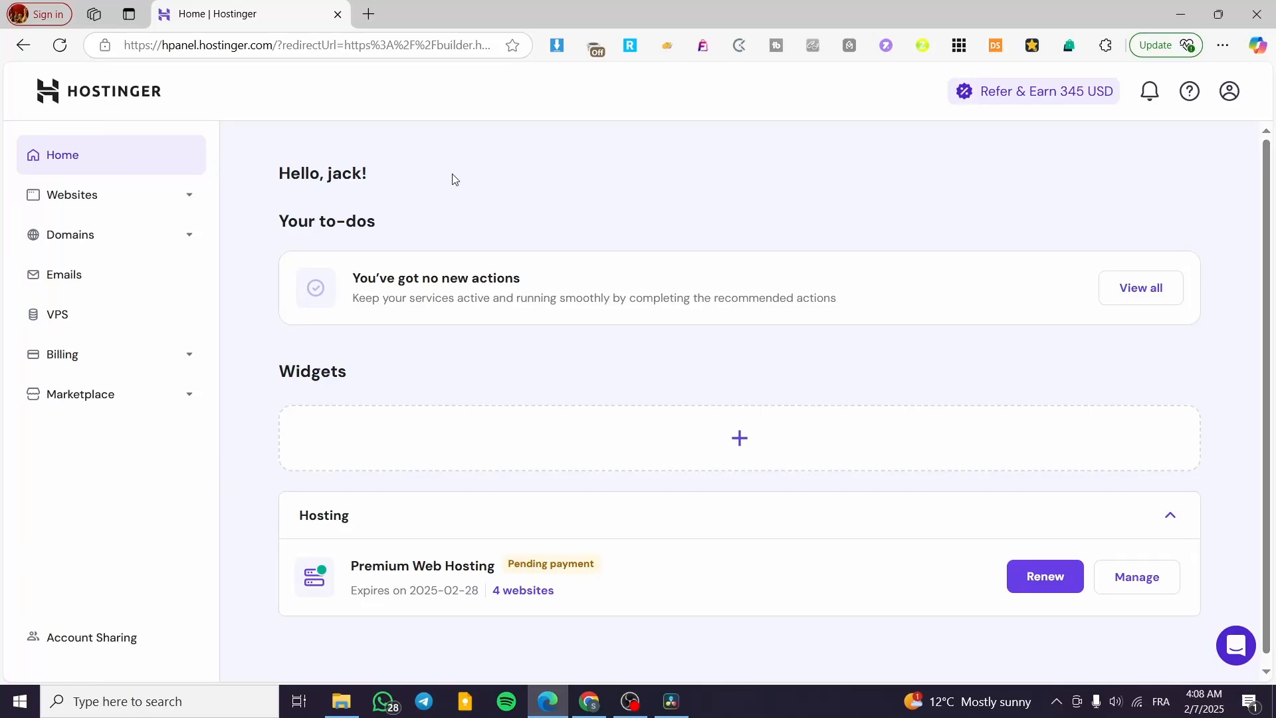
{"action": "mouse_move", "coordinate": [688, 223]}
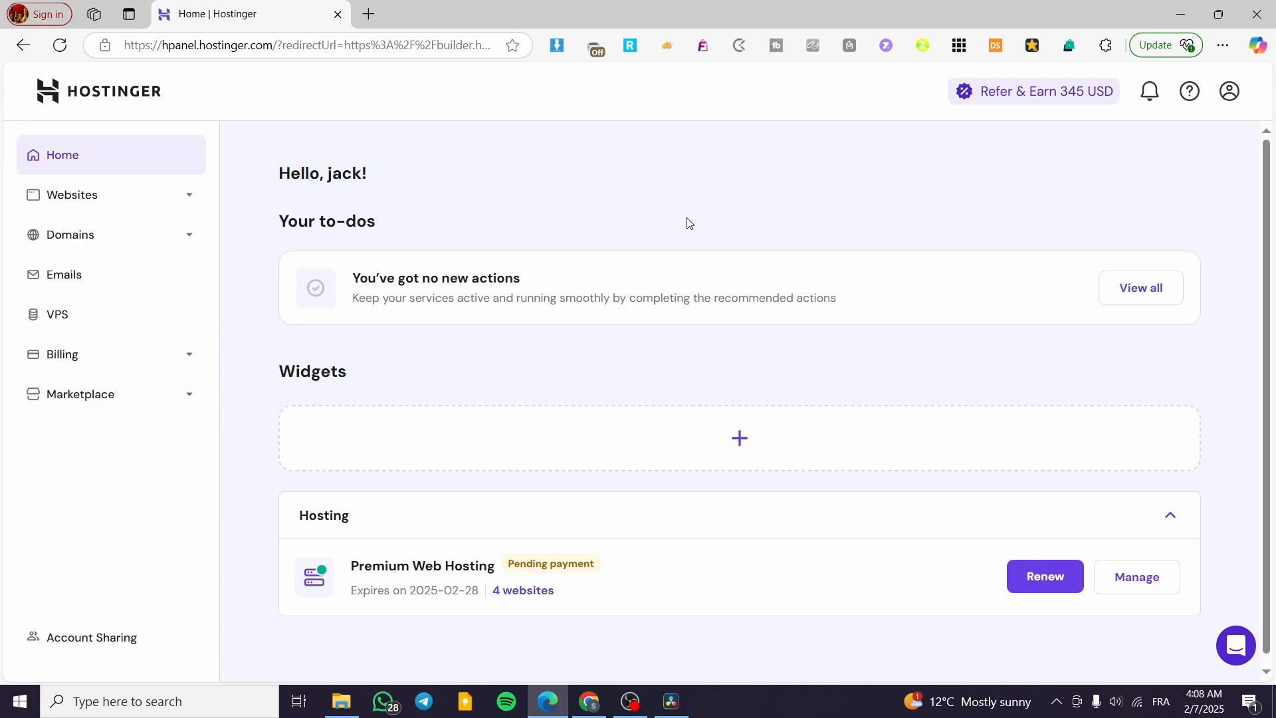
Step: Open the Websites list of four sites and show the WordPress, Website Builder, PHP/HTML, Migrate options
{"action": "left_click", "coordinate": [71, 194]}
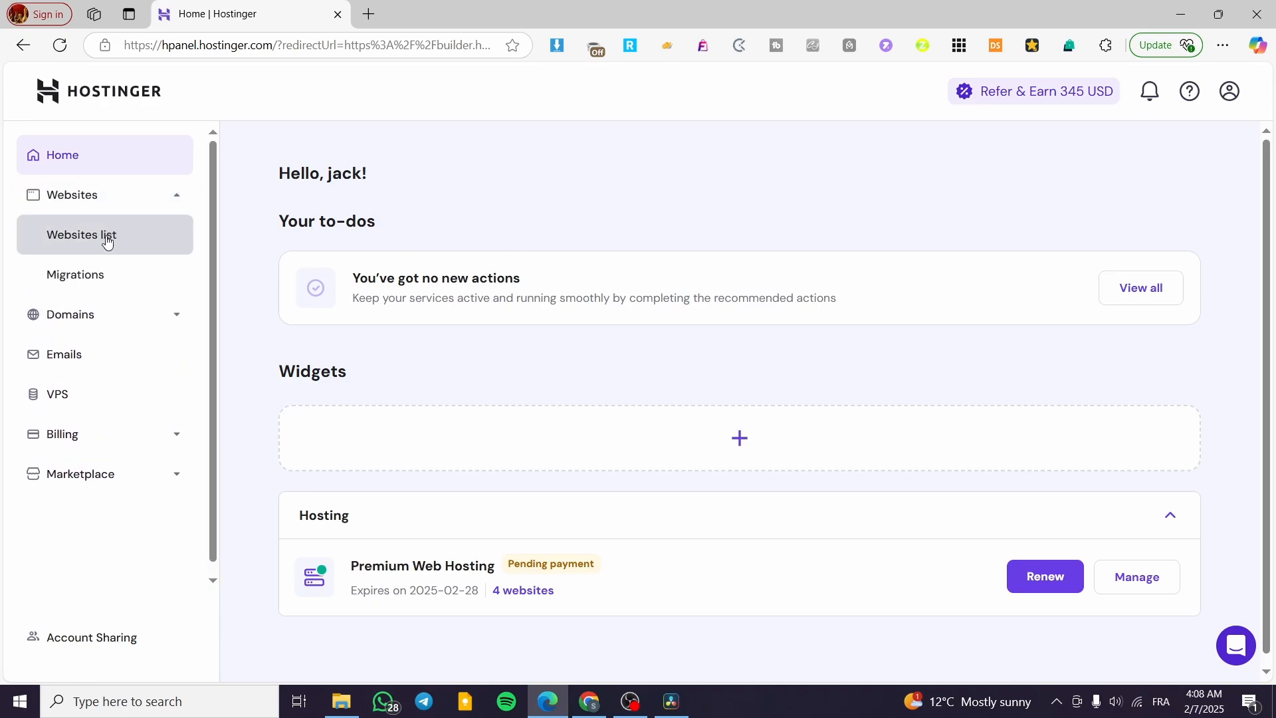
{"action": "left_click", "coordinate": [81, 234]}
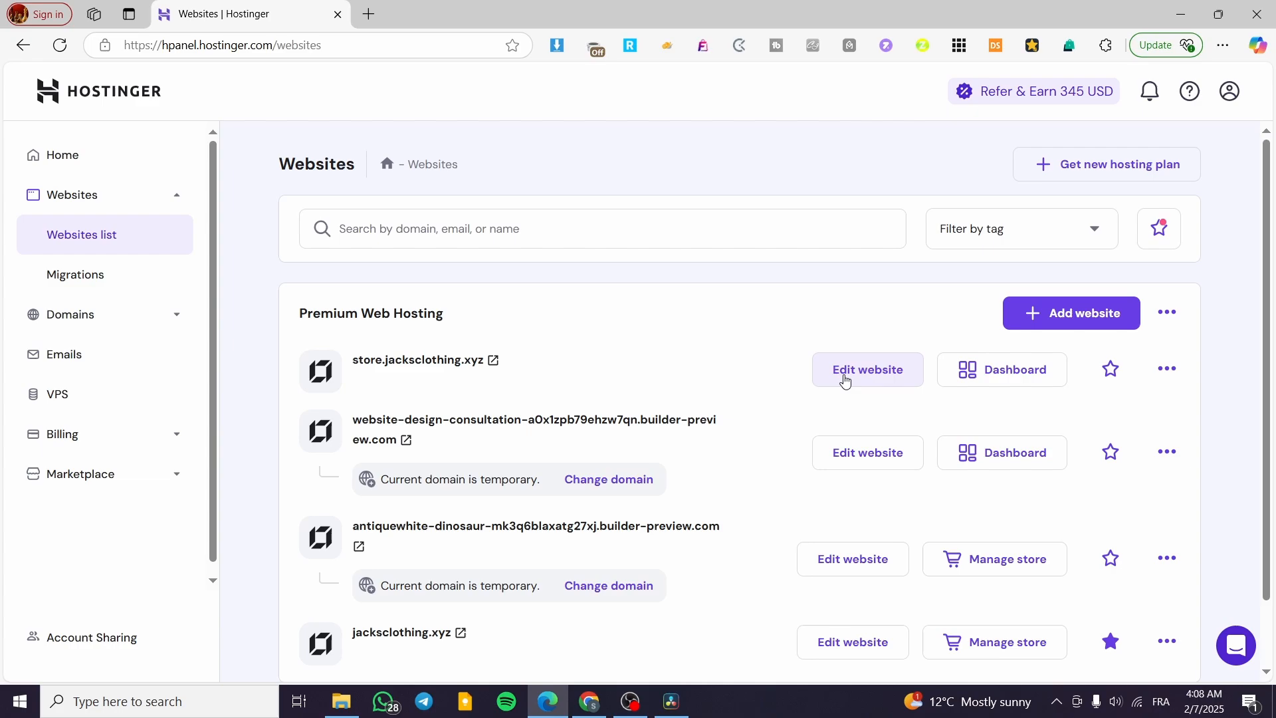
{"action": "left_click", "coordinate": [1071, 313]}
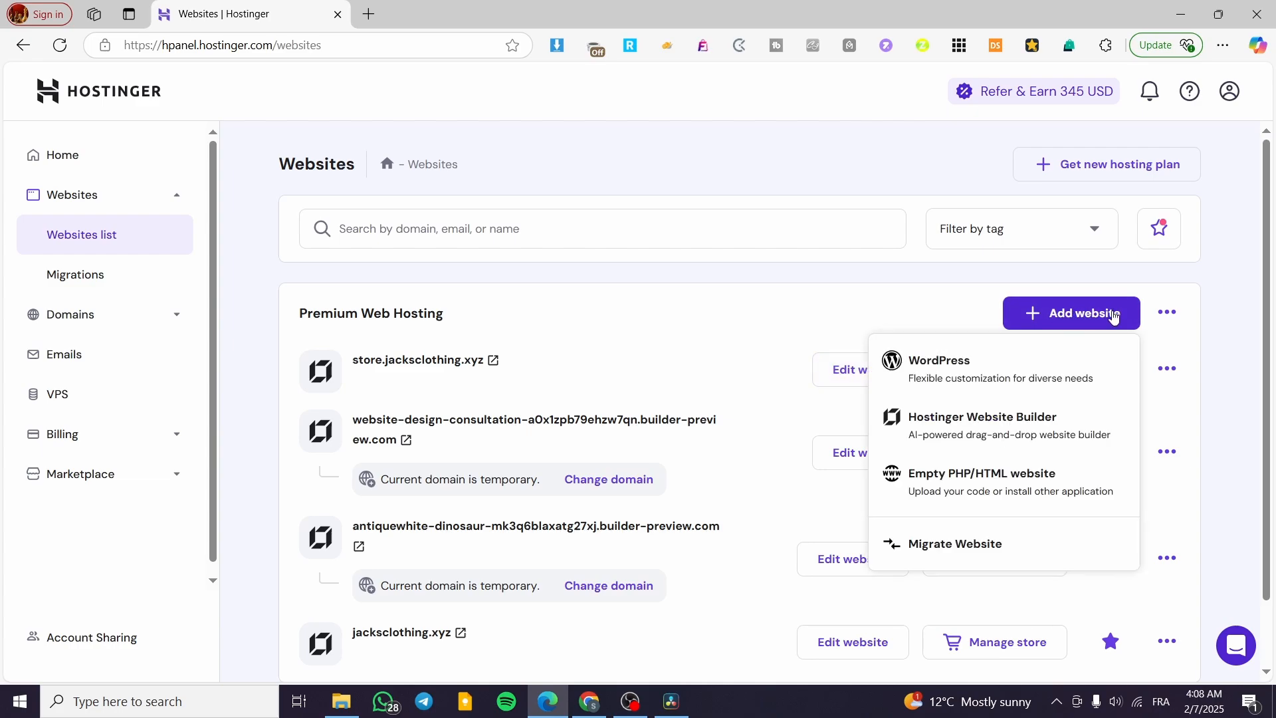
{"action": "mouse_move", "coordinate": [924, 426]}
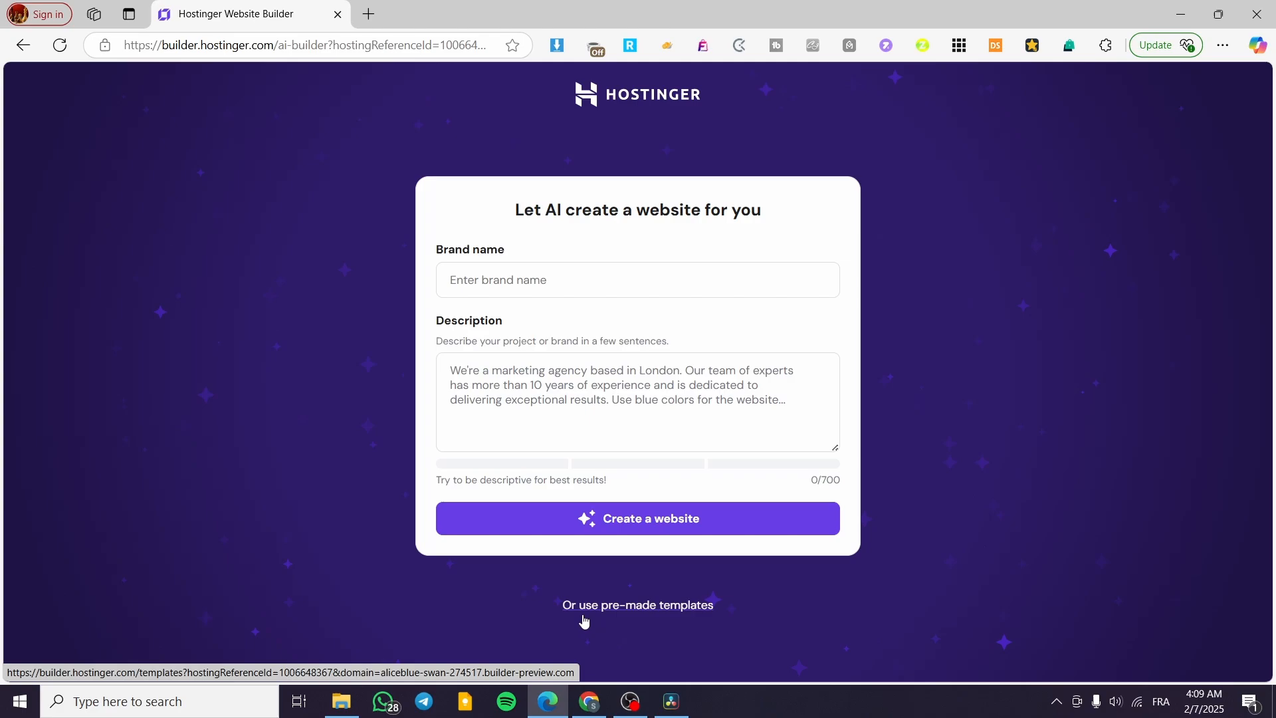
{"action": "mouse_move", "coordinate": [623, 615]}
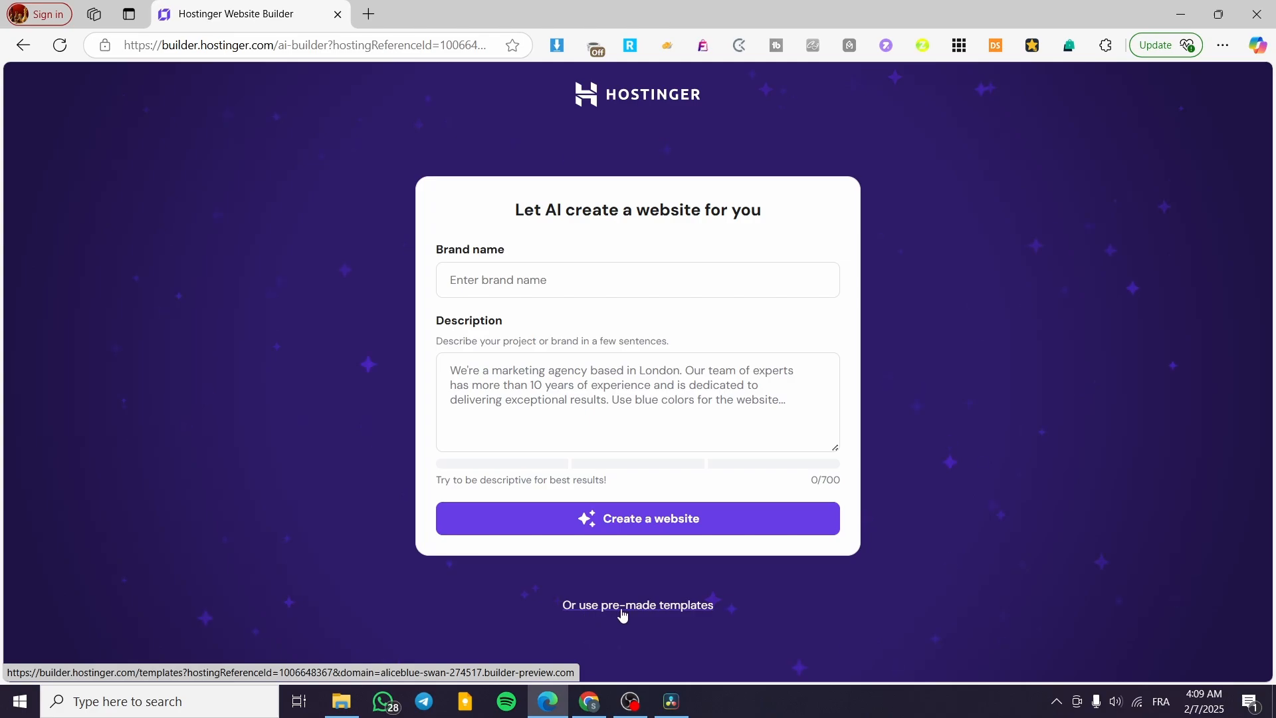
Step: Skip the AI site-creation prompt and browse the pre-made template gallery instead
{"action": "left_click", "coordinate": [637, 605]}
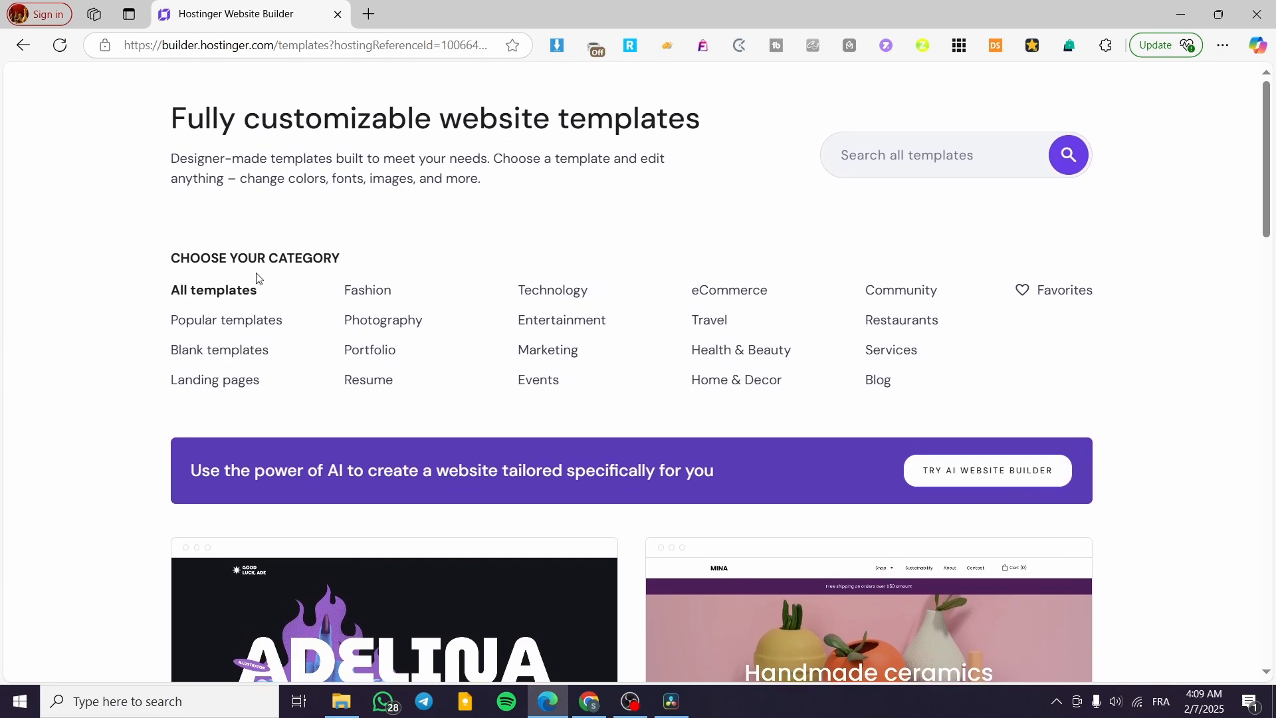
{"action": "scroll", "scroll_direction": "down", "scroll_amount": 3}
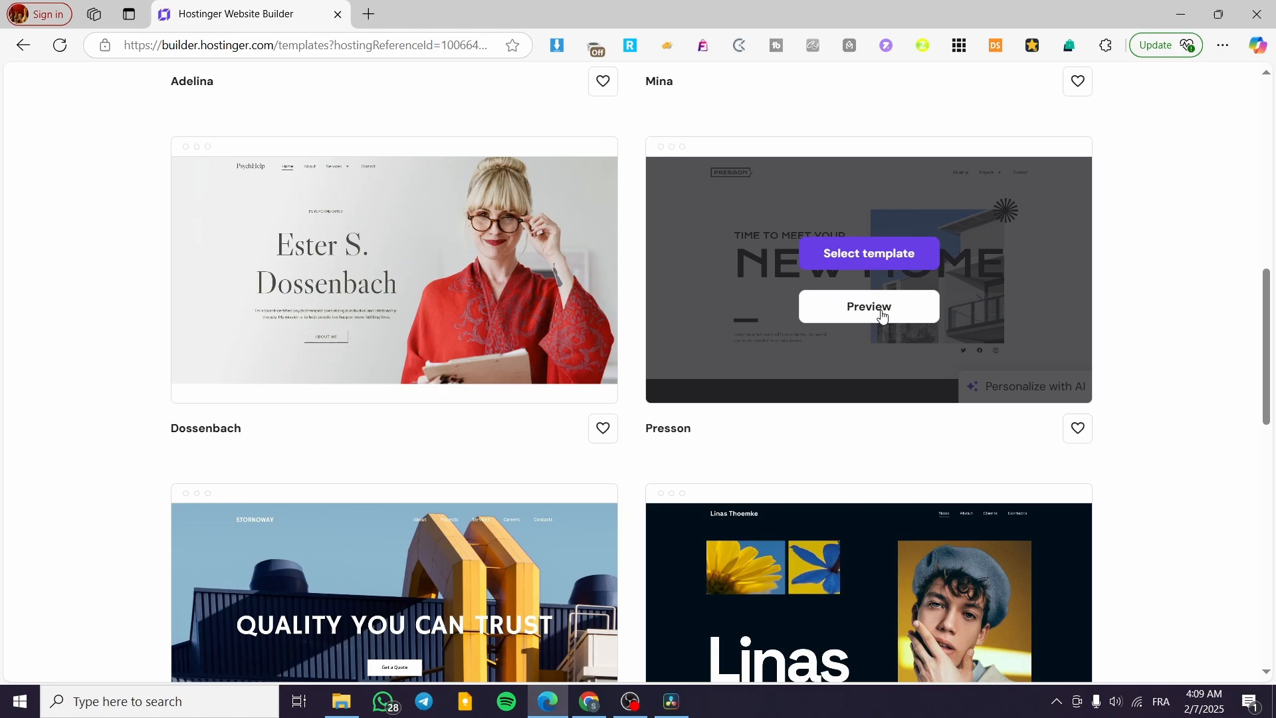
{"action": "left_click", "coordinate": [868, 306]}
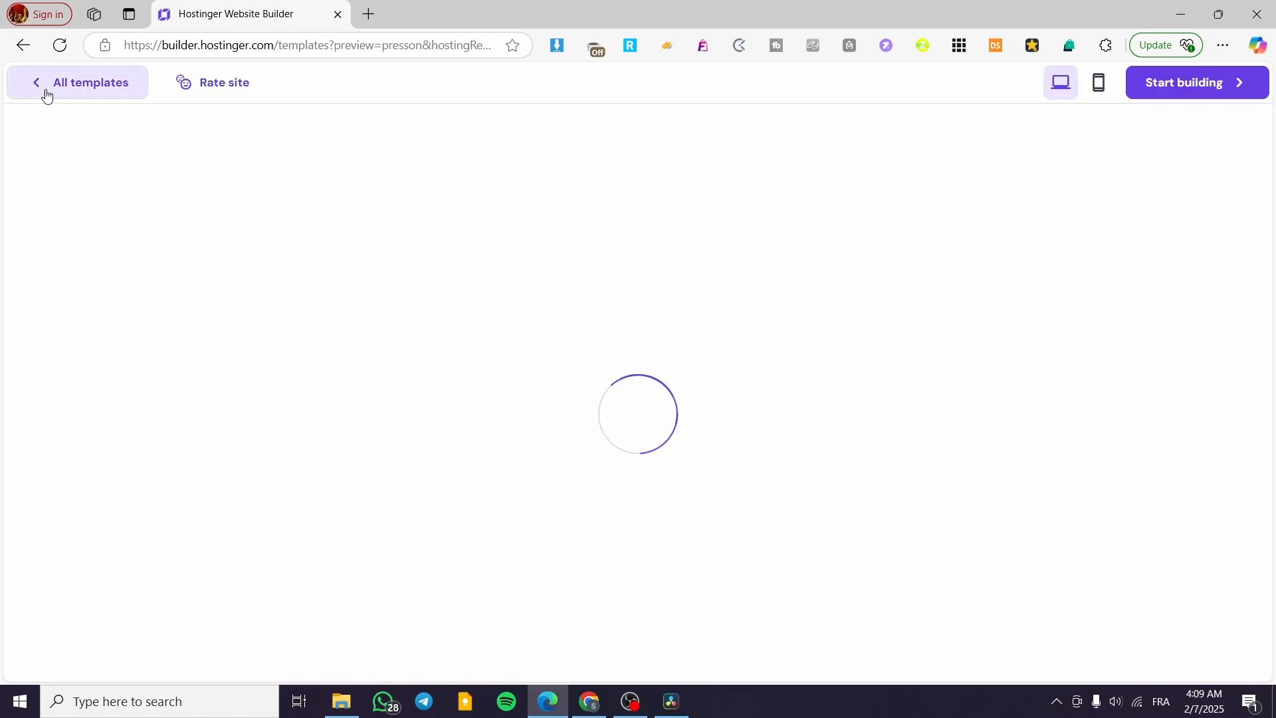
{"action": "mouse_move", "coordinate": [1129, 228]}
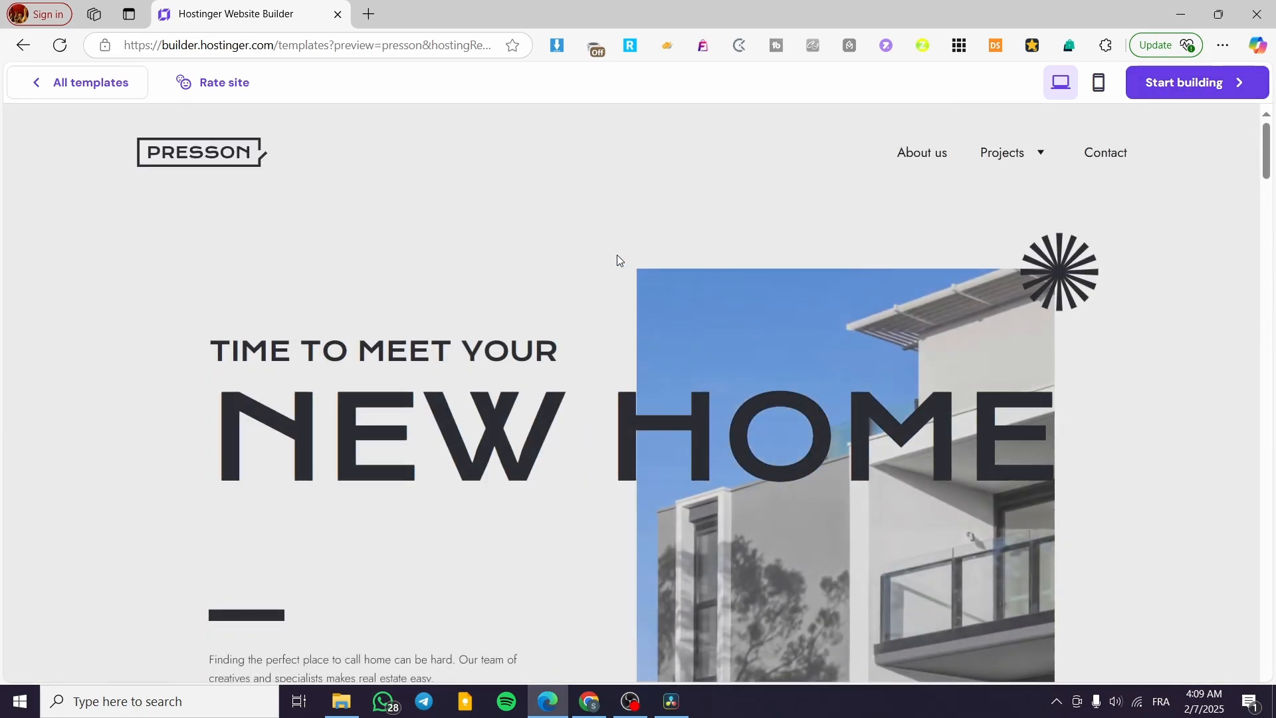
{"action": "left_click", "coordinate": [1098, 81]}
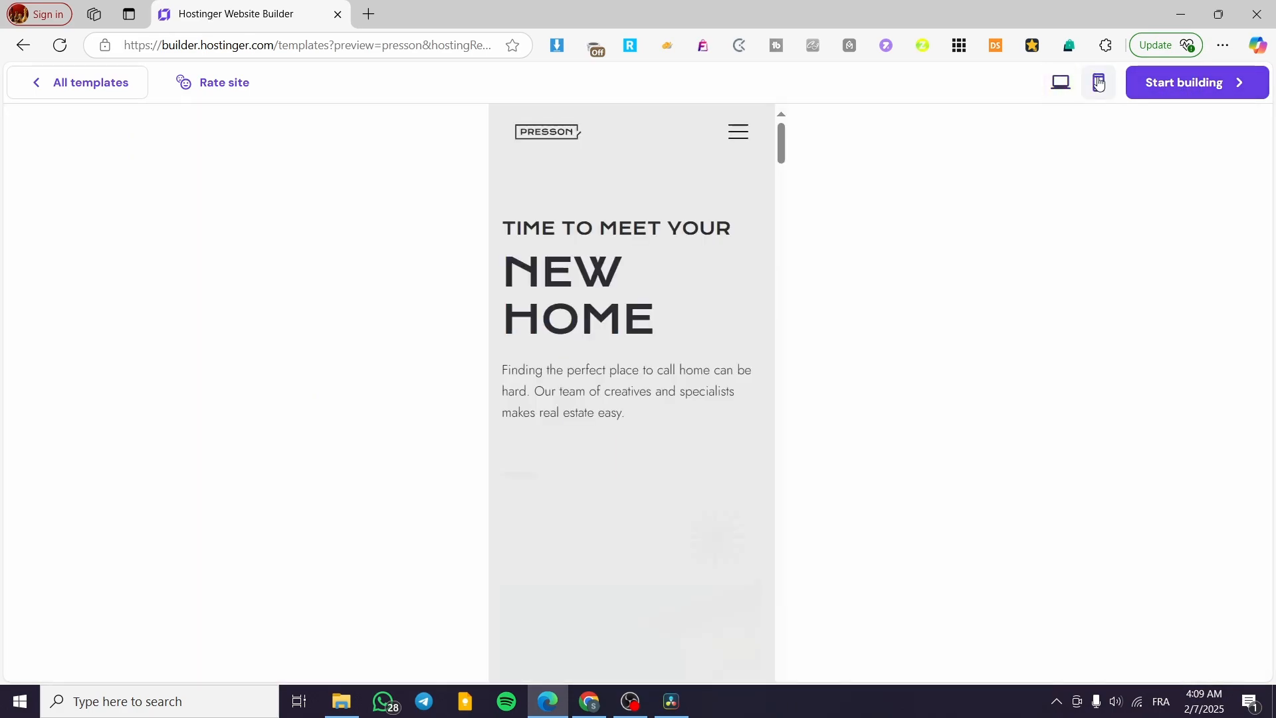
{"action": "left_click", "coordinate": [1060, 82]}
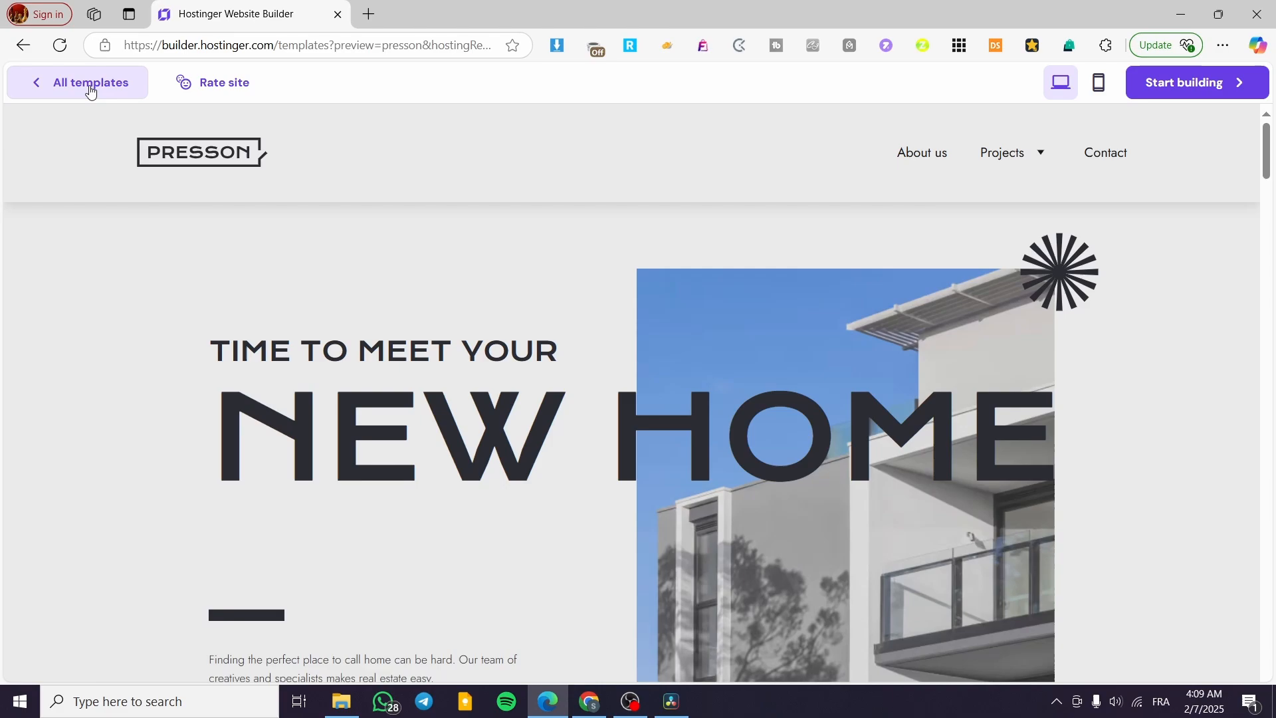
{"action": "left_click", "coordinate": [91, 82]}
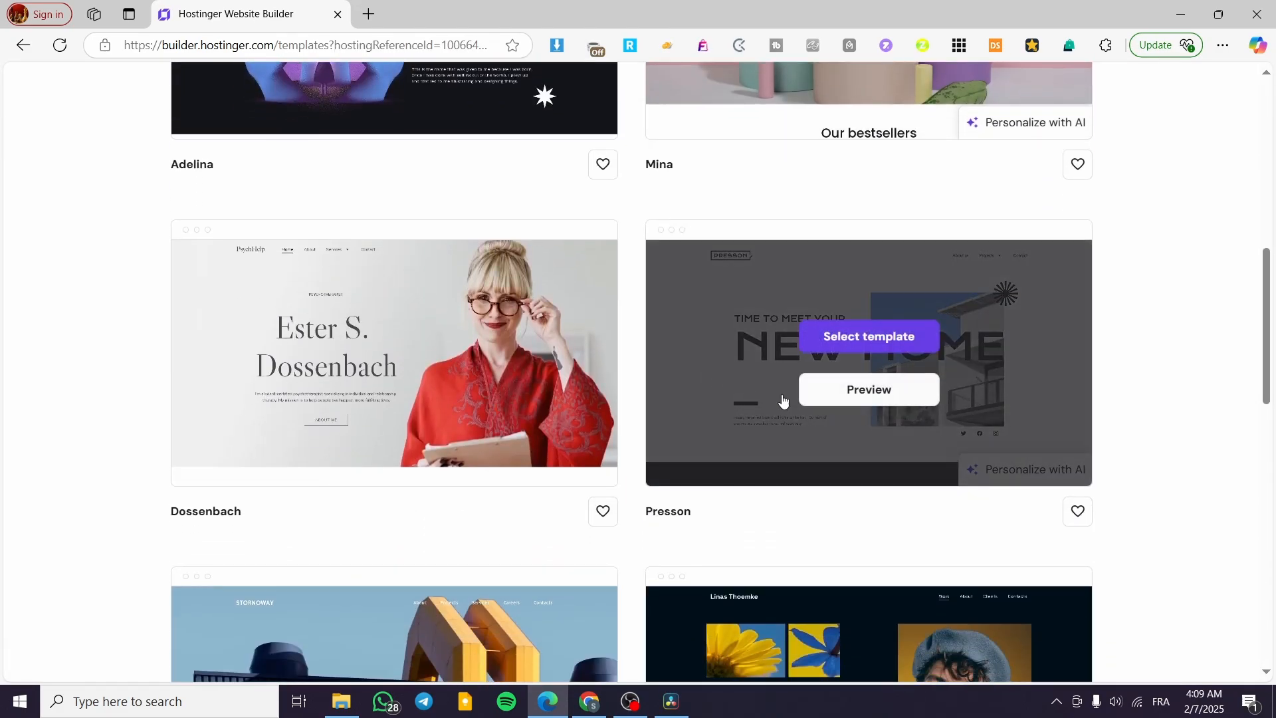
{"action": "scroll", "scroll_direction": "up", "scroll_amount": 3}
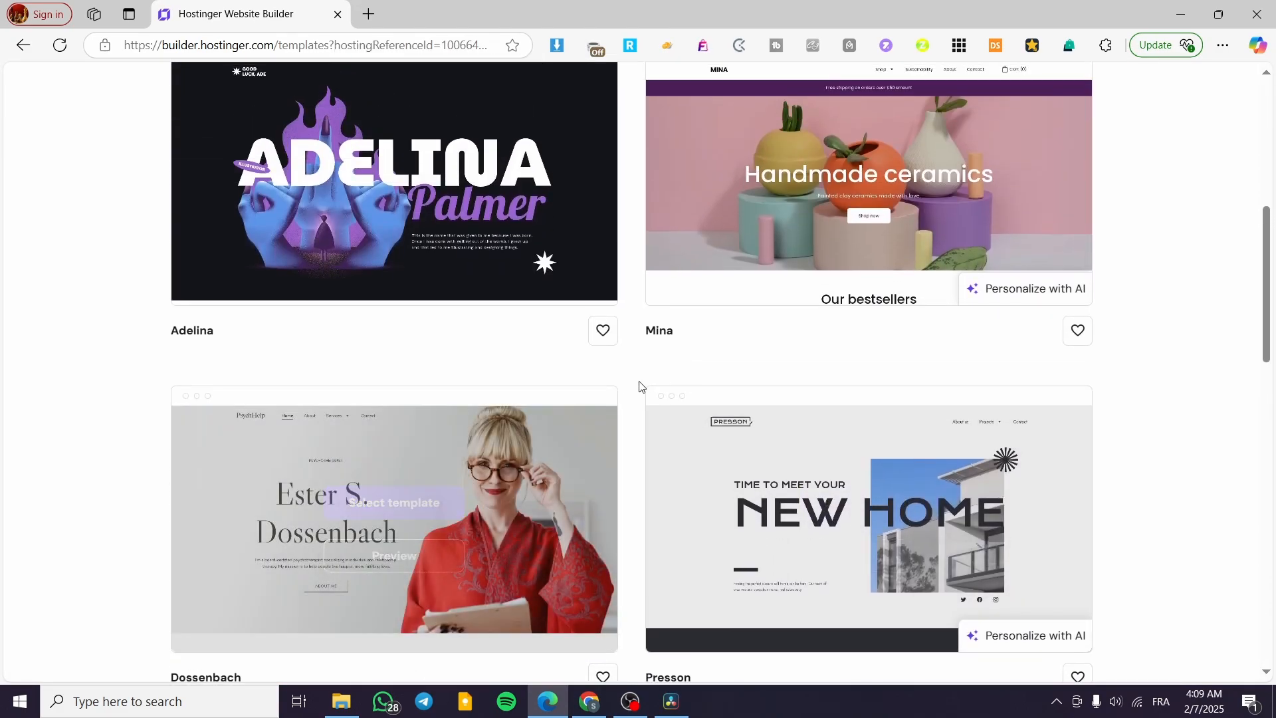
{"action": "mouse_move", "coordinate": [447, 261]}
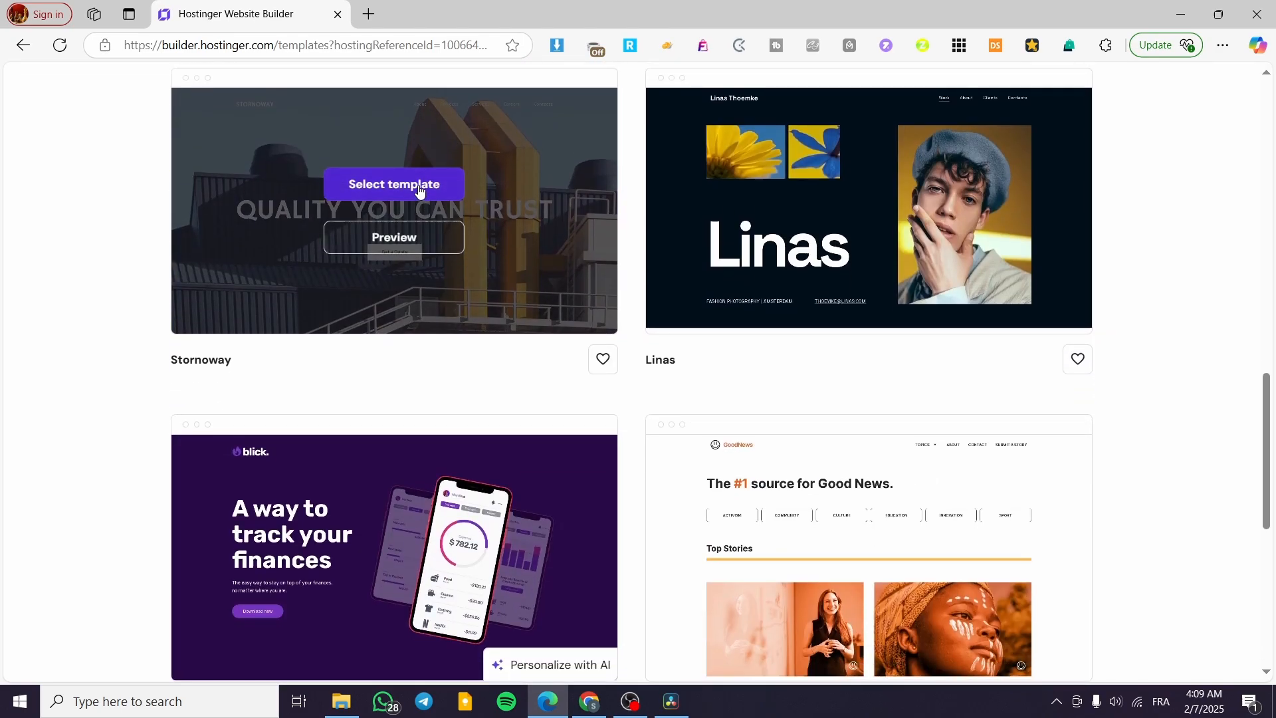
{"action": "mouse_move", "coordinate": [403, 529]}
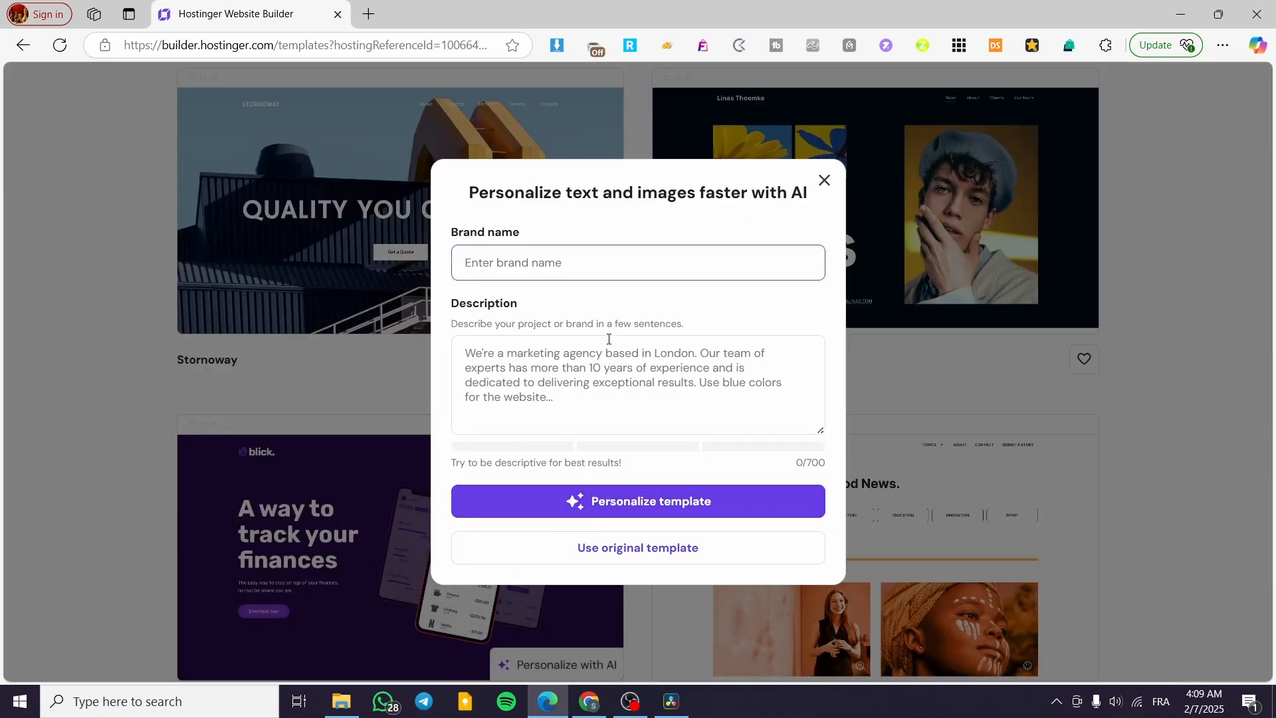
{"action": "mouse_move", "coordinate": [537, 211]}
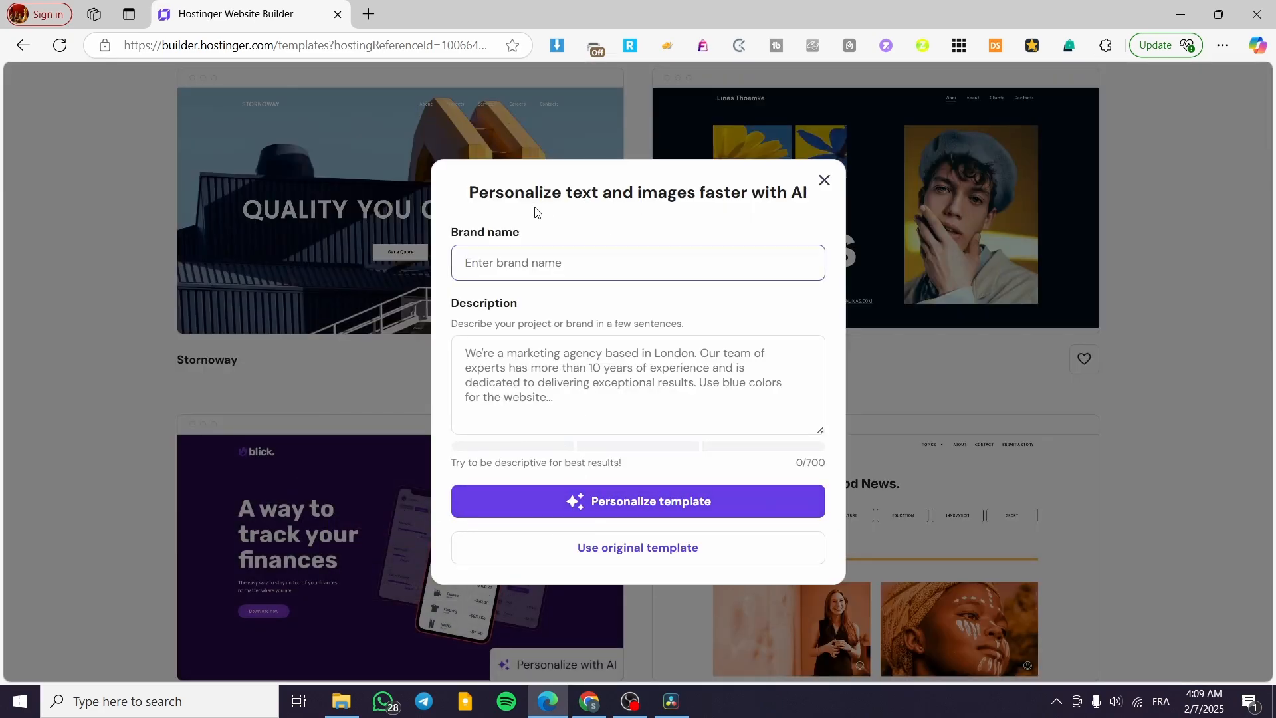
{"action": "mouse_move", "coordinate": [716, 213]}
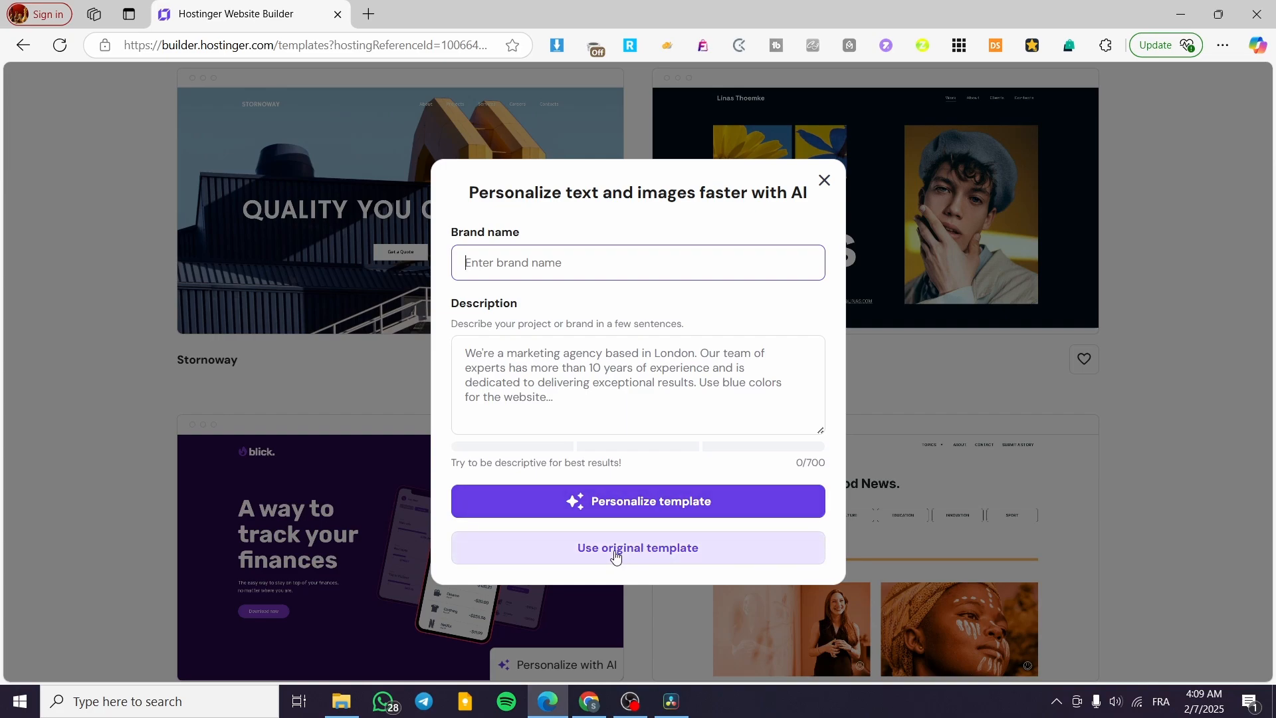
Step: Choose 'Use original template' to load Blick without AI personalisation
{"action": "left_click", "coordinate": [638, 548]}
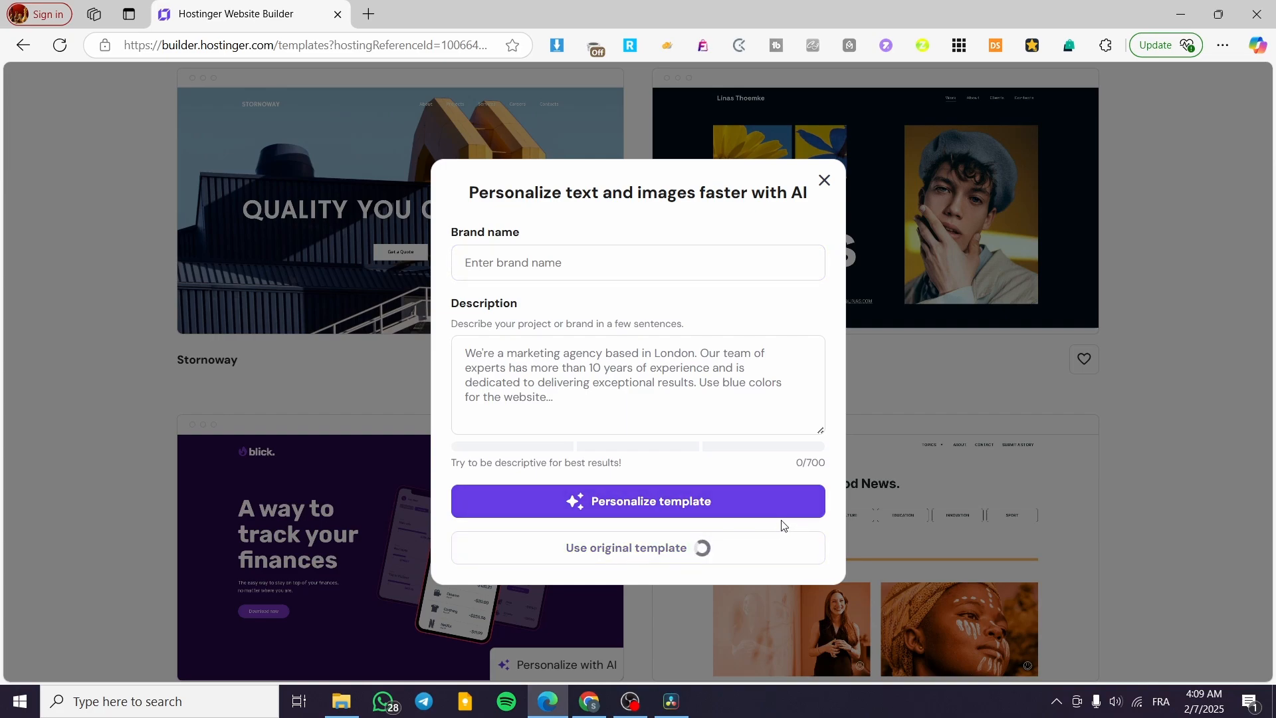
{"action": "left_click", "coordinate": [638, 547]}
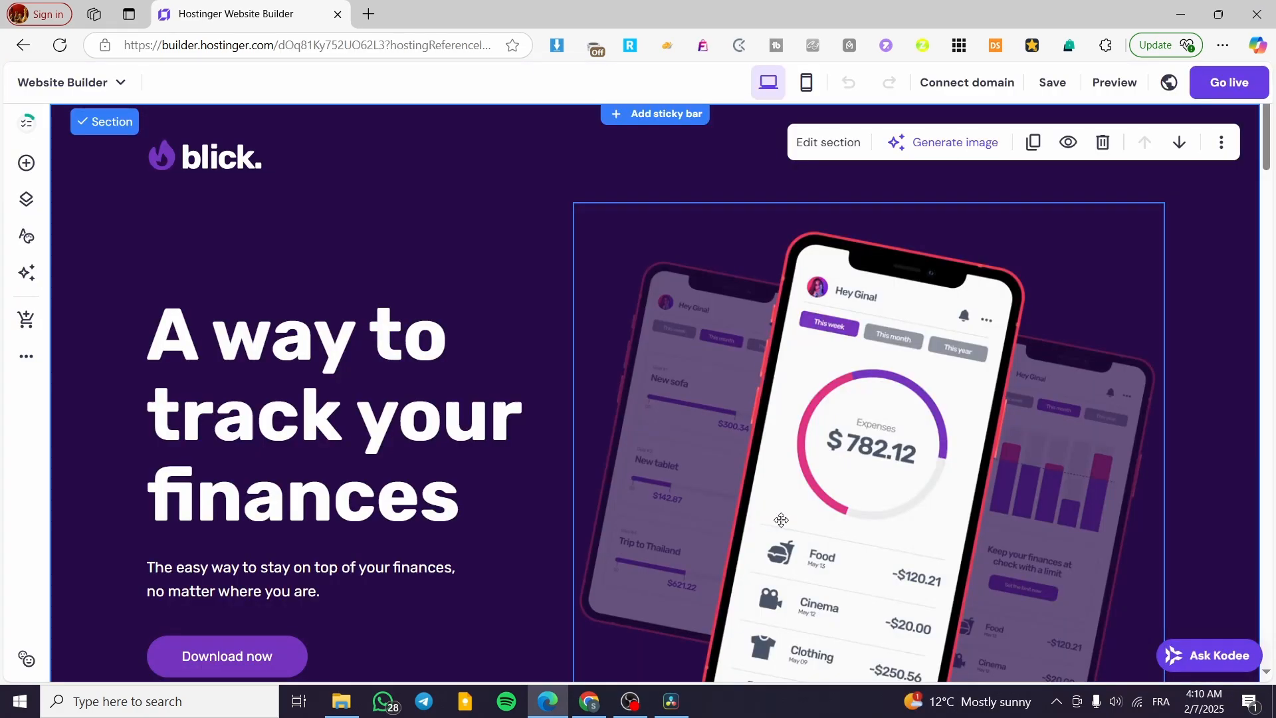
{"action": "mouse_move", "coordinate": [935, 365]}
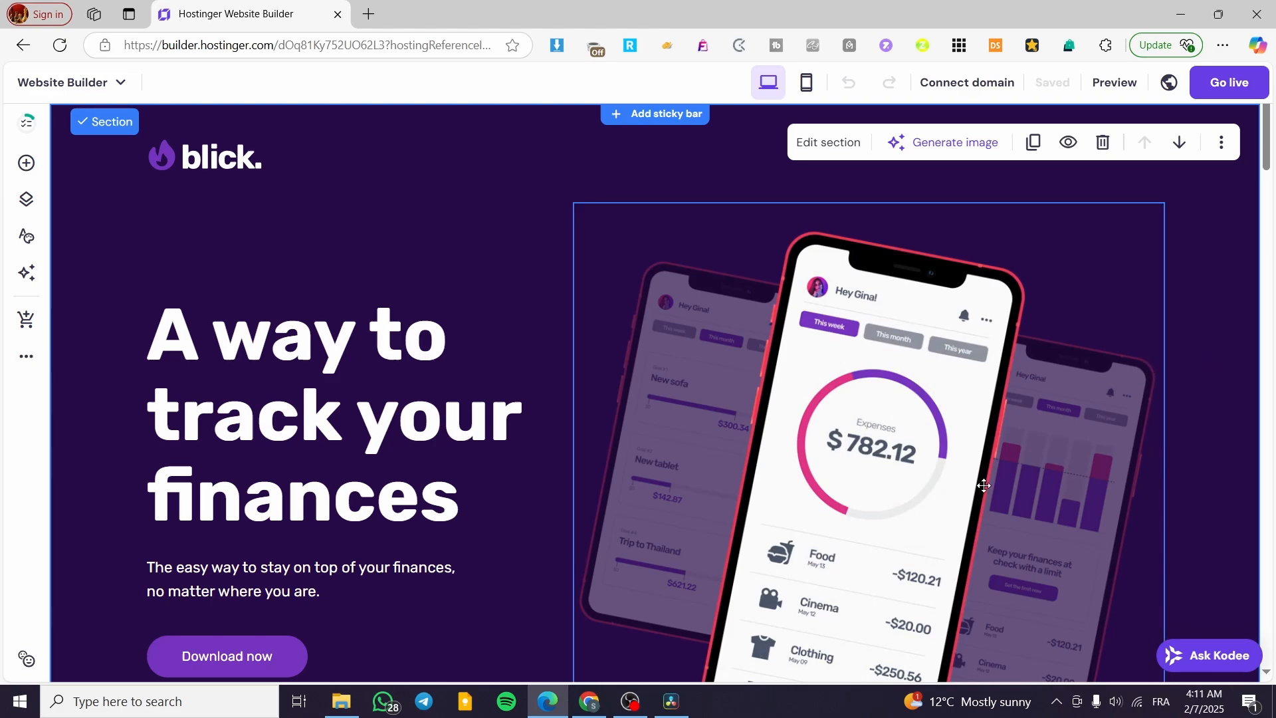
{"action": "mouse_move", "coordinate": [776, 395]}
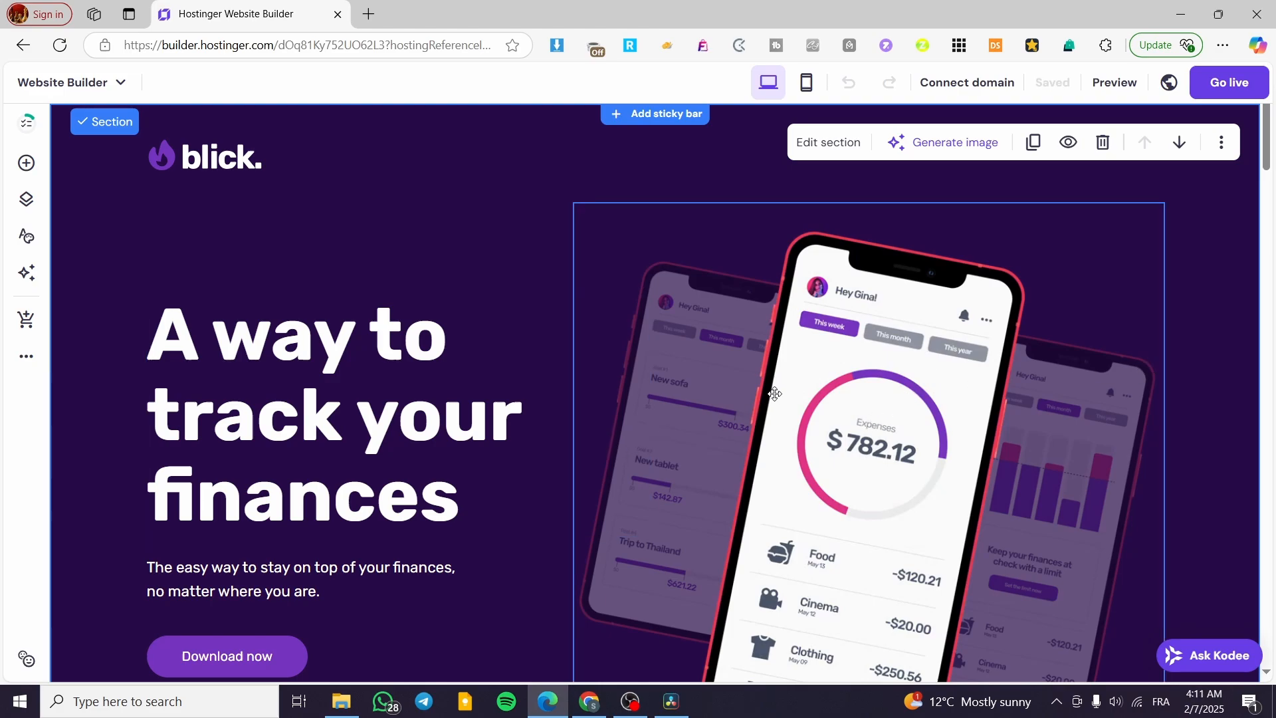
{"action": "scroll", "scroll_direction": "down", "scroll_amount": 3}
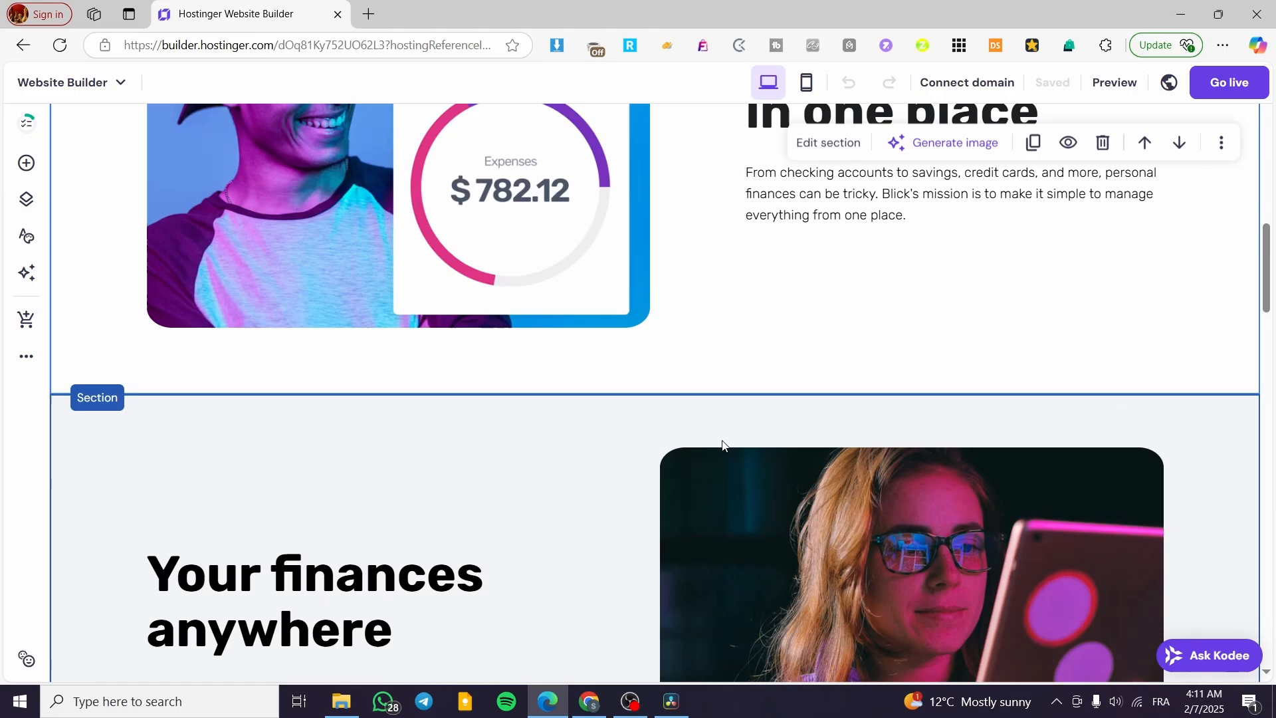
{"action": "scroll", "scroll_direction": "down", "scroll_amount": 3}
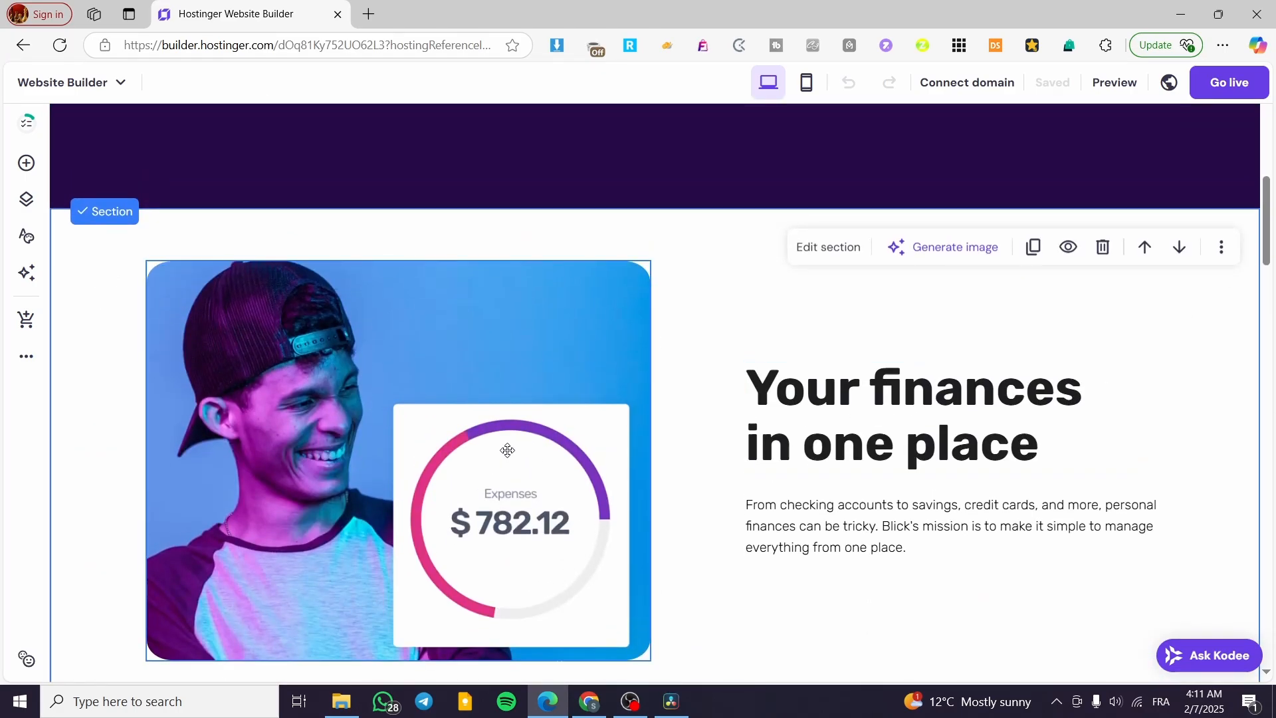
{"action": "scroll", "scroll_direction": "up", "scroll_amount": 3}
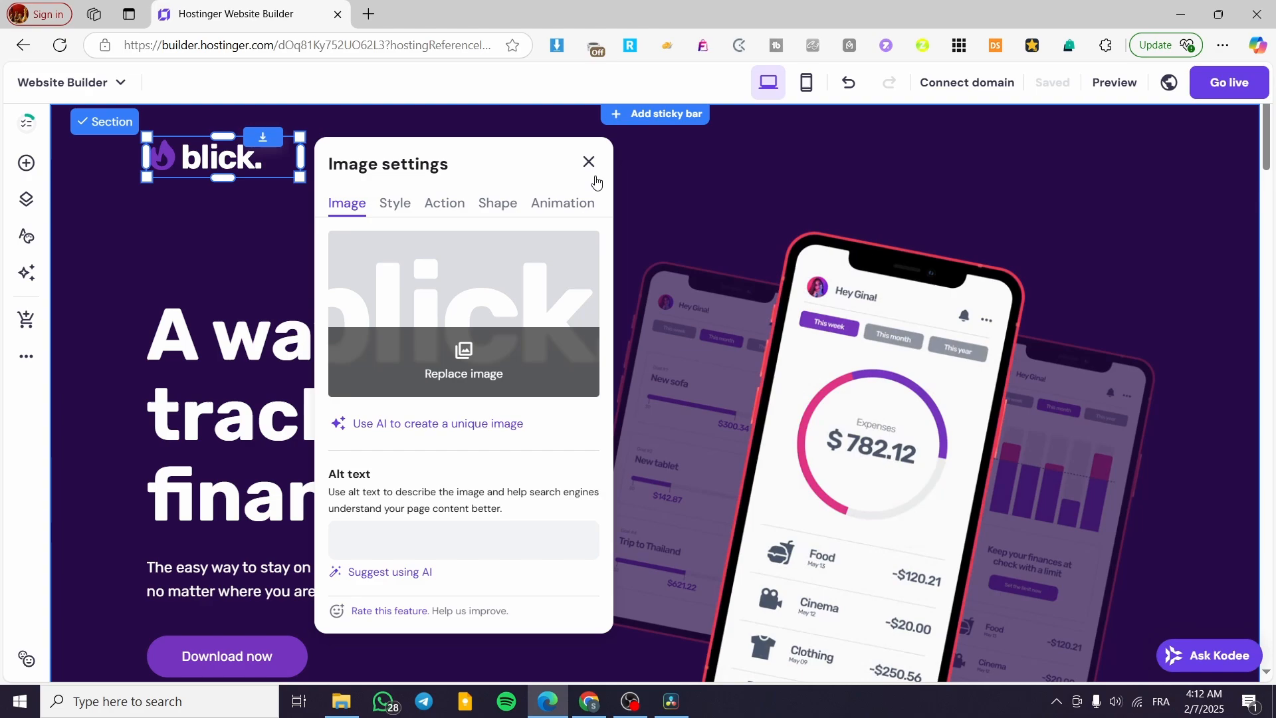
{"action": "left_click", "coordinate": [588, 161]}
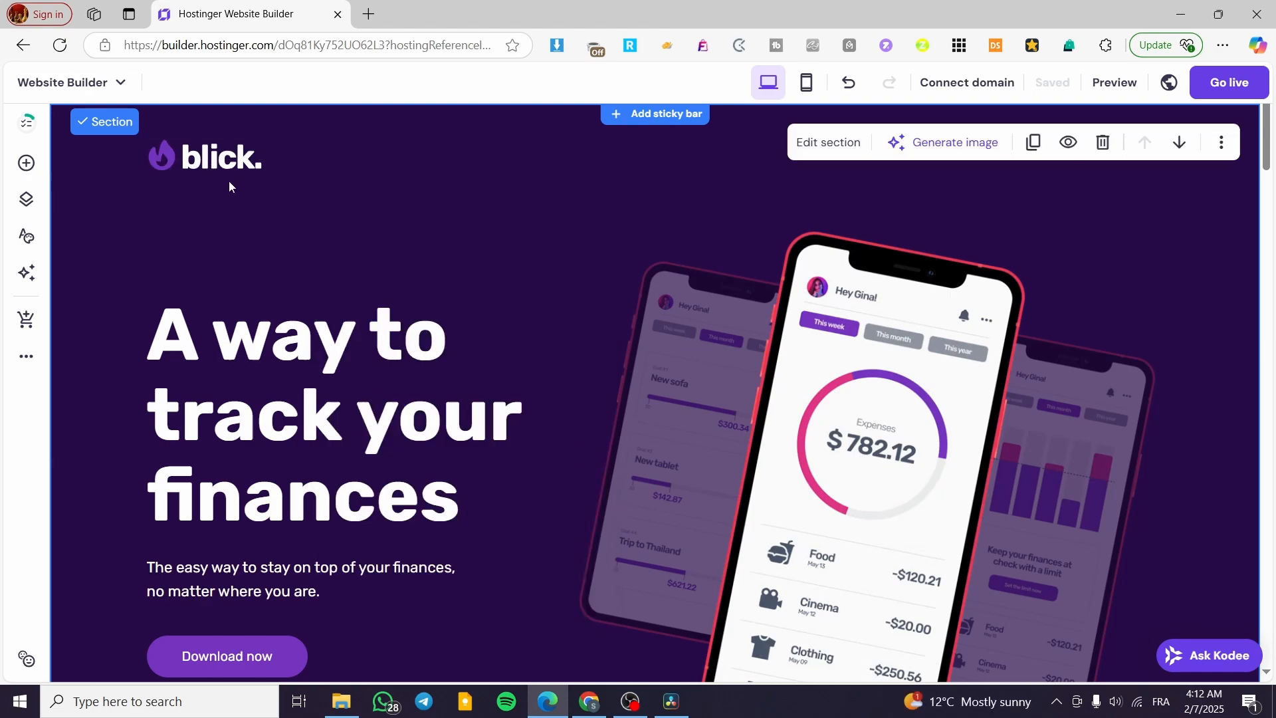
{"action": "left_click", "coordinate": [204, 154]}
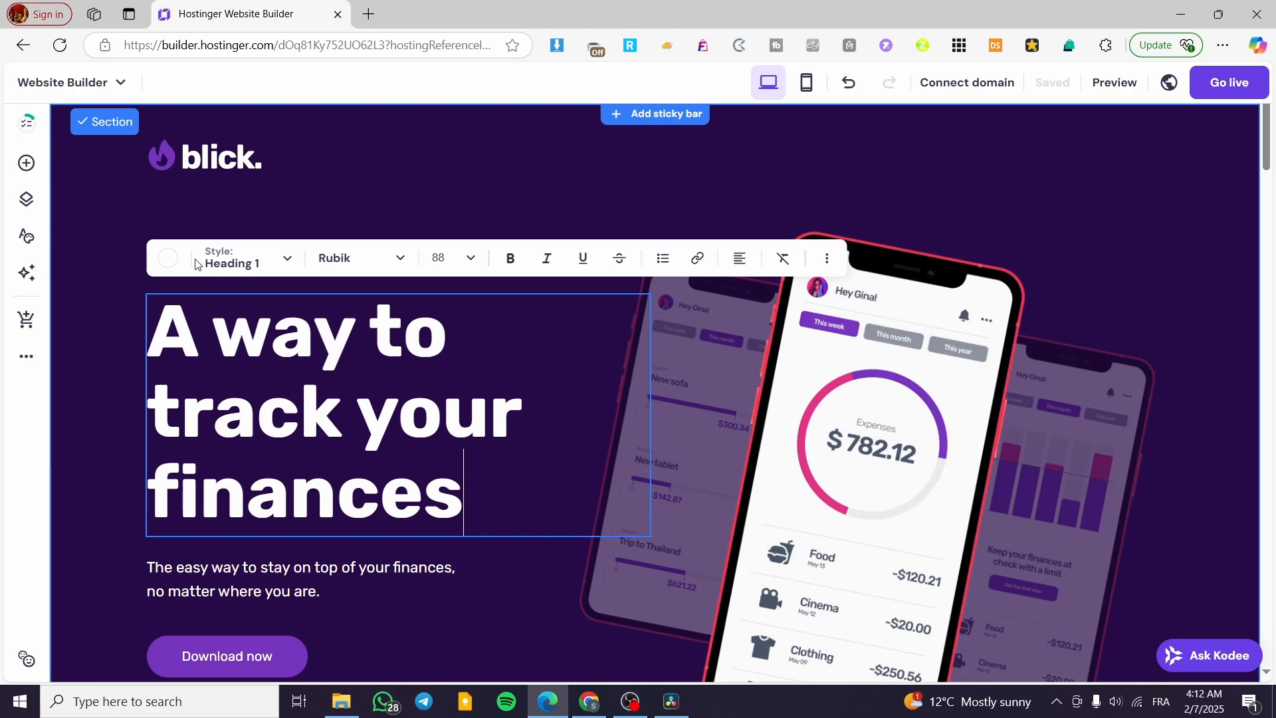
{"action": "mouse_move", "coordinate": [230, 263]}
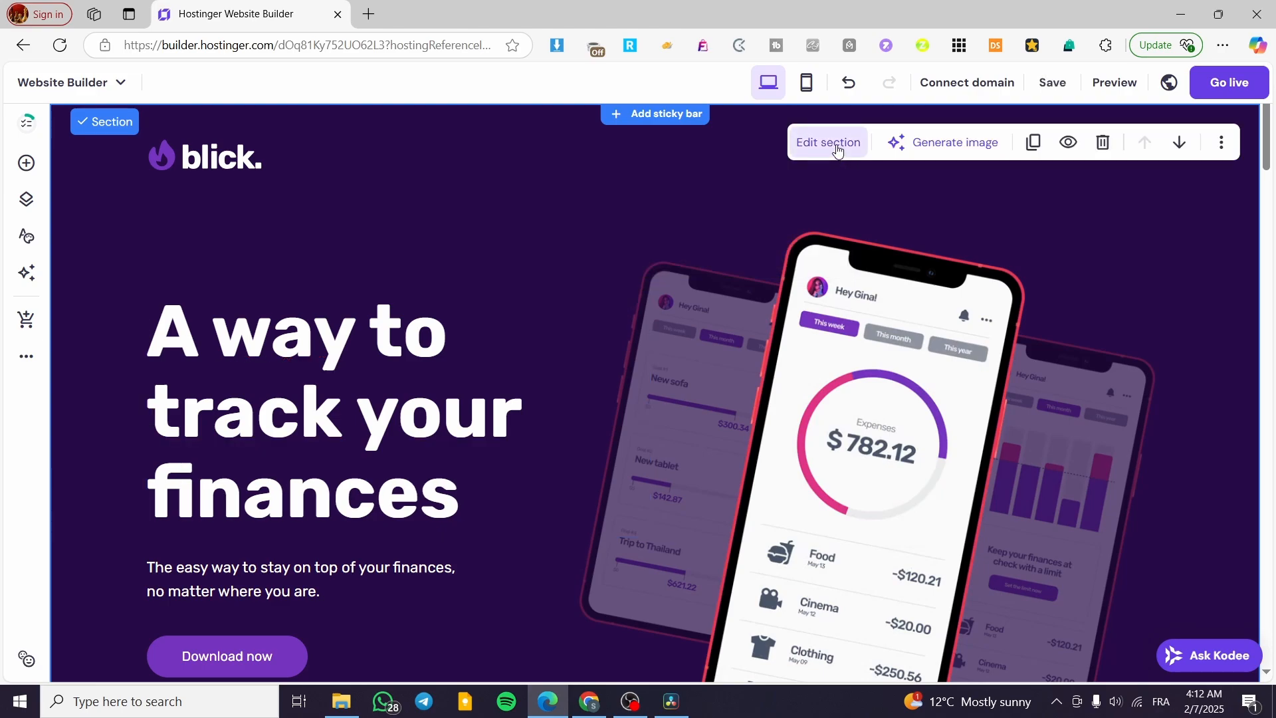
{"action": "left_click", "coordinate": [828, 142]}
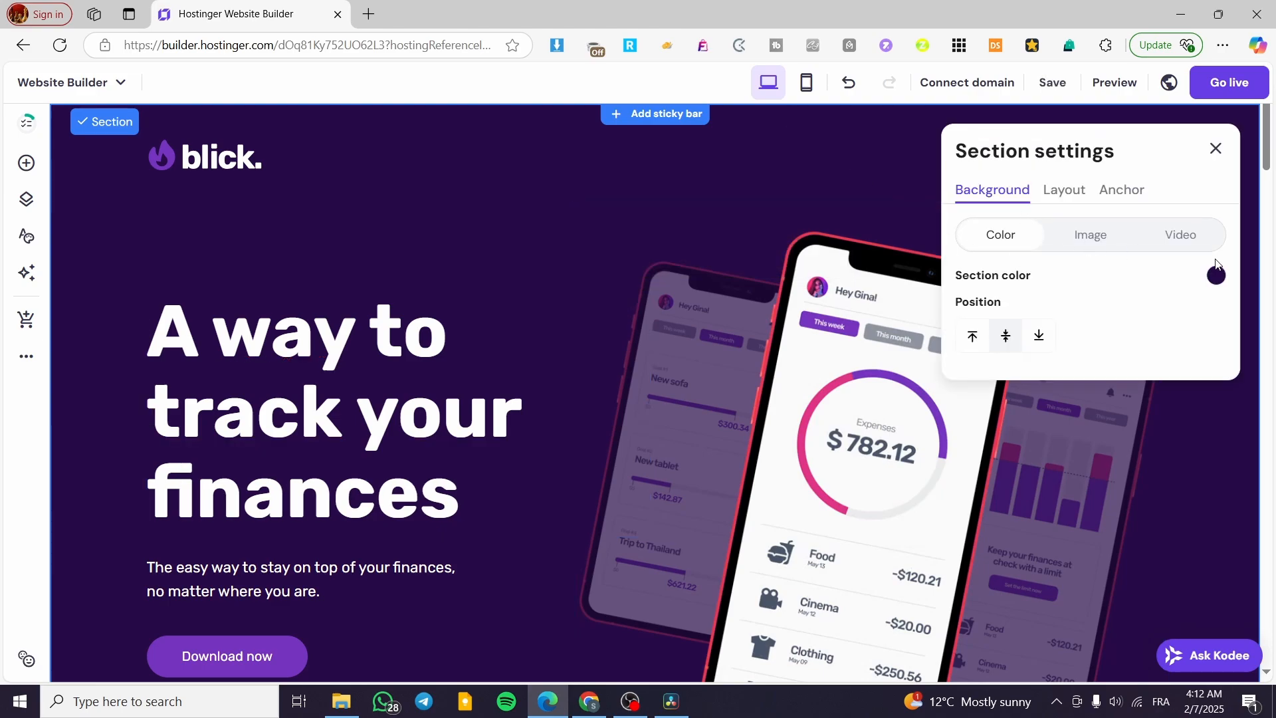
{"action": "left_click", "coordinate": [1090, 235]}
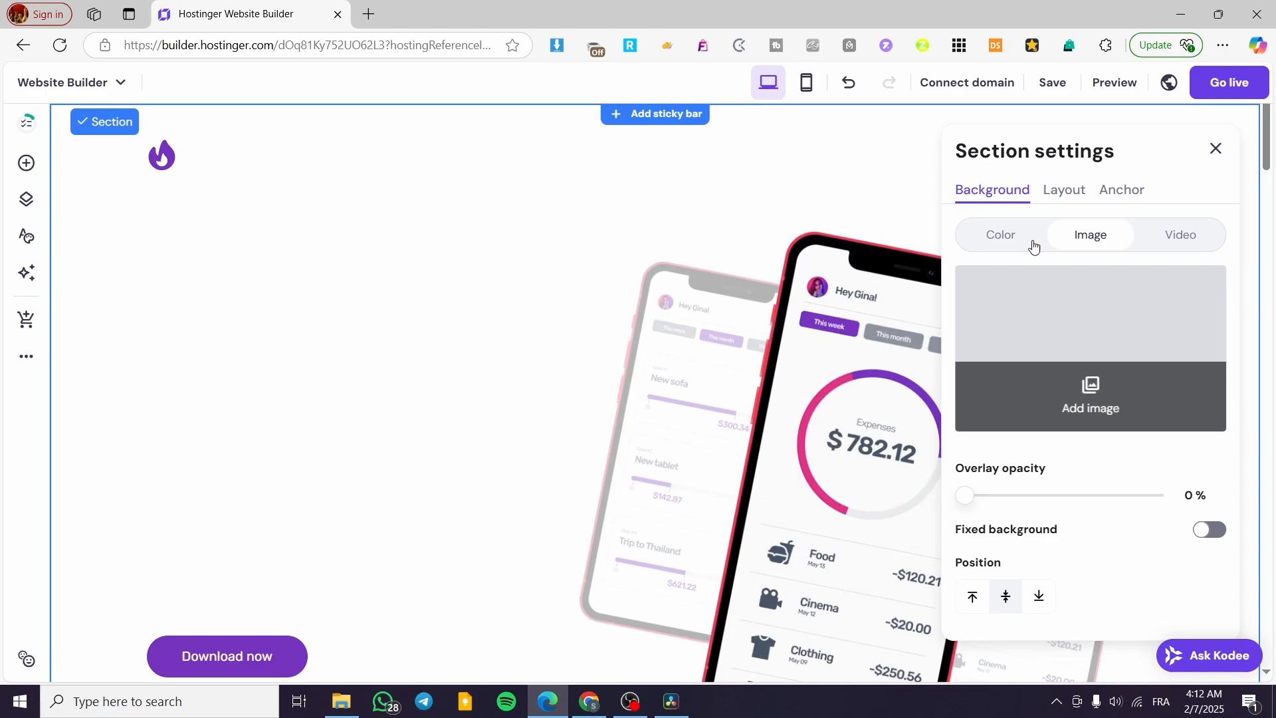
{"action": "left_click", "coordinate": [1181, 235]}
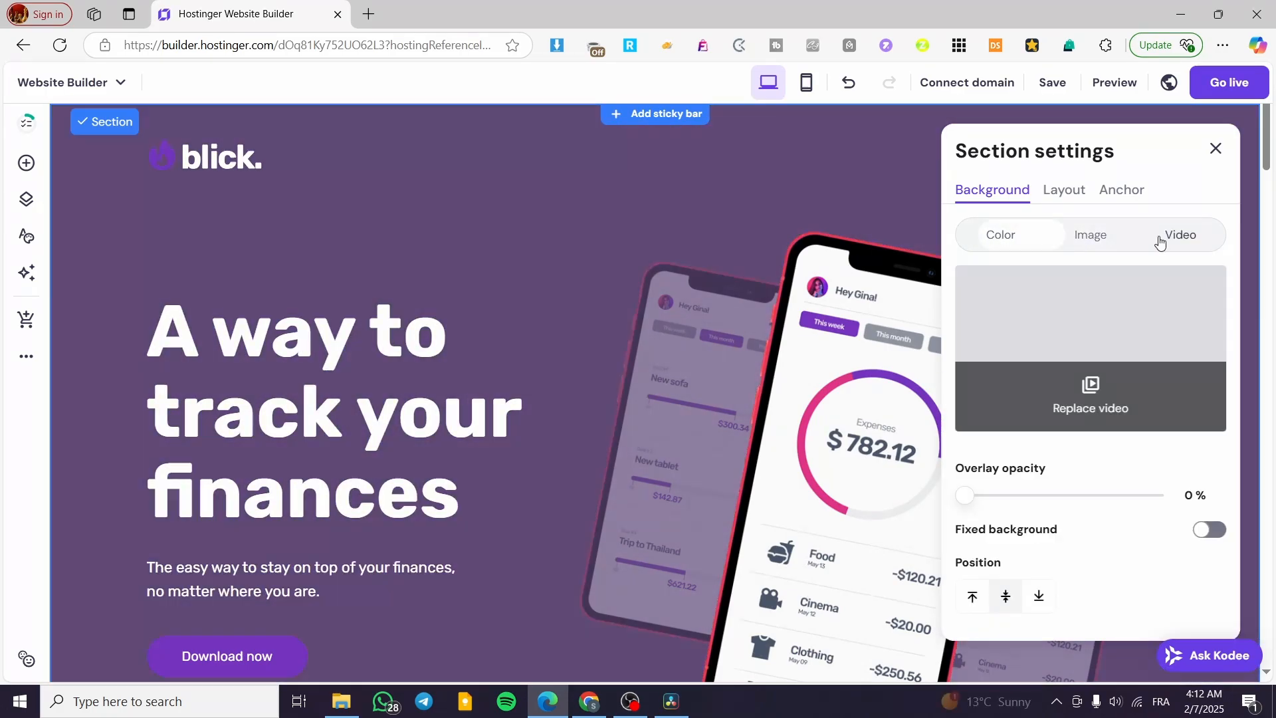
{"action": "left_click", "coordinate": [1000, 235]}
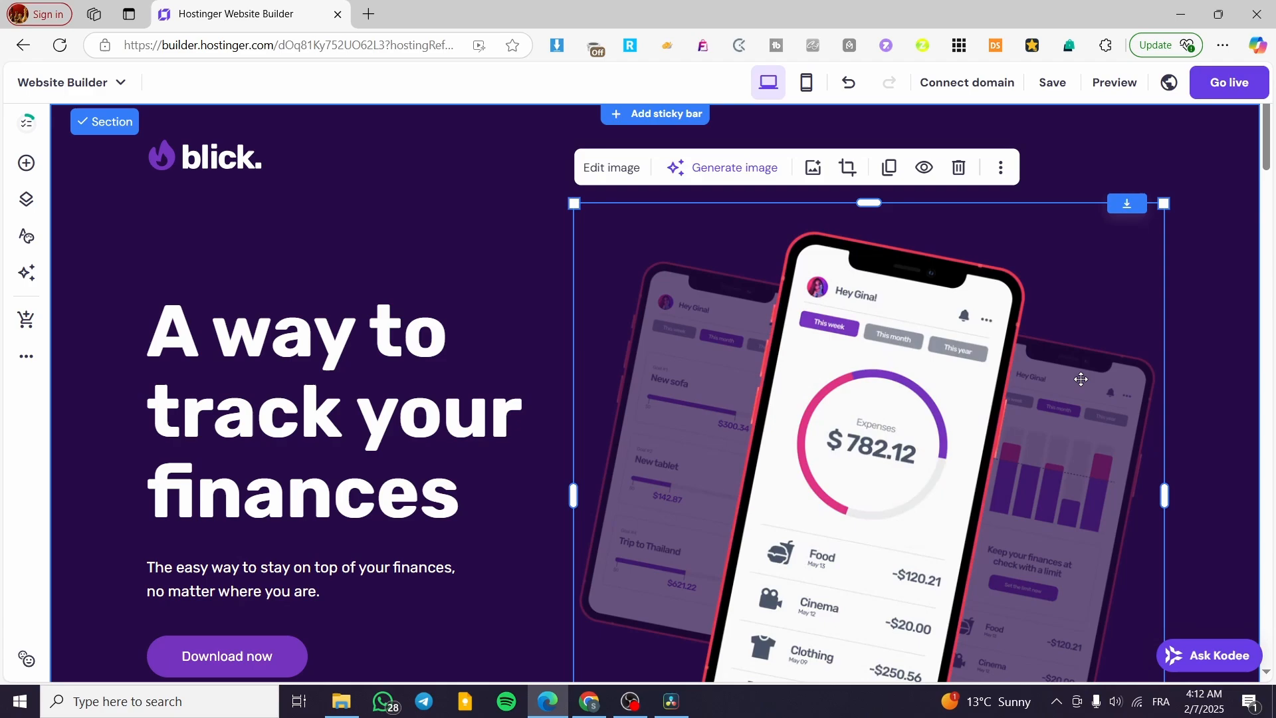
{"action": "mouse_move", "coordinate": [1063, 322]}
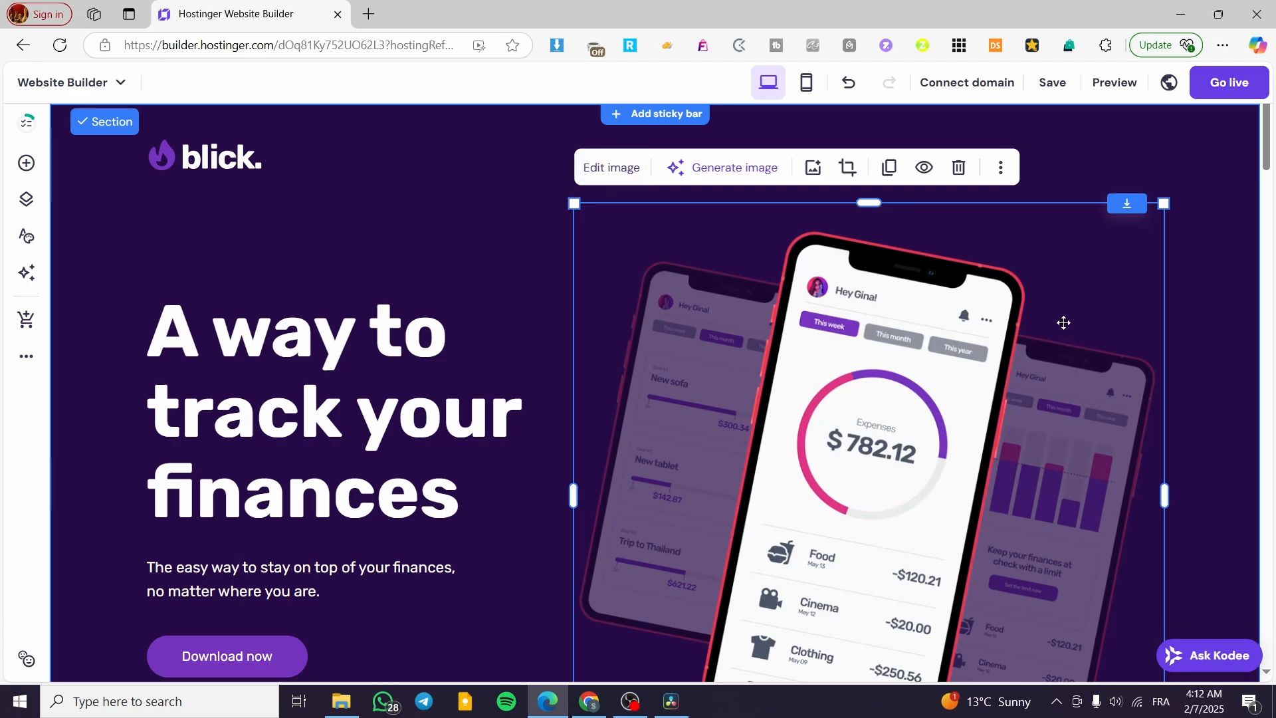
{"action": "left_click", "coordinate": [26, 163]}
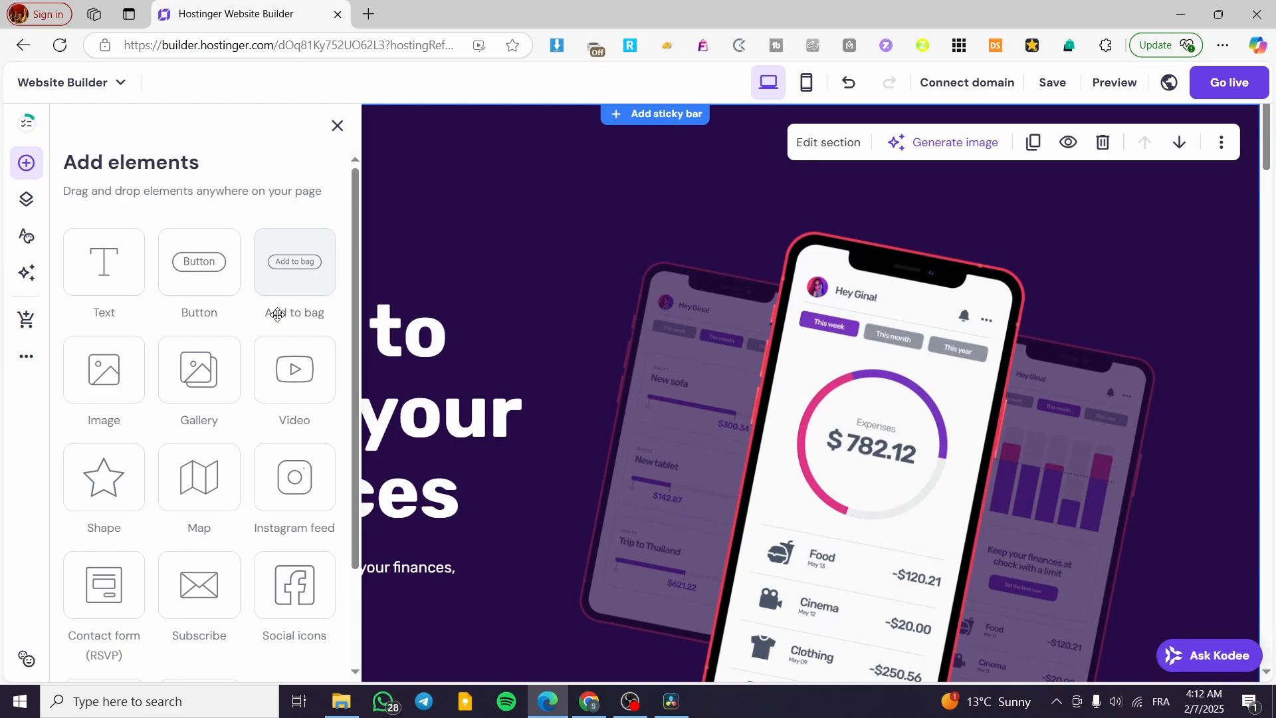
{"action": "left_click", "coordinate": [26, 200]}
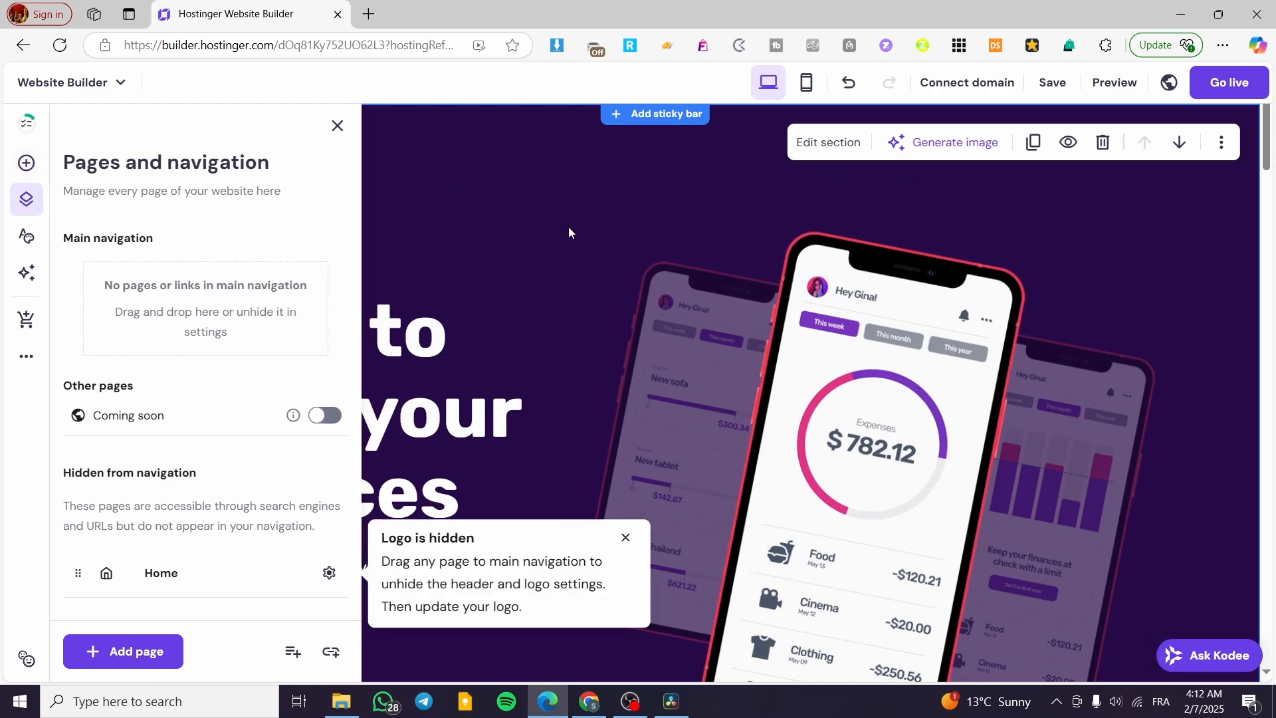
{"action": "left_click", "coordinate": [337, 125]}
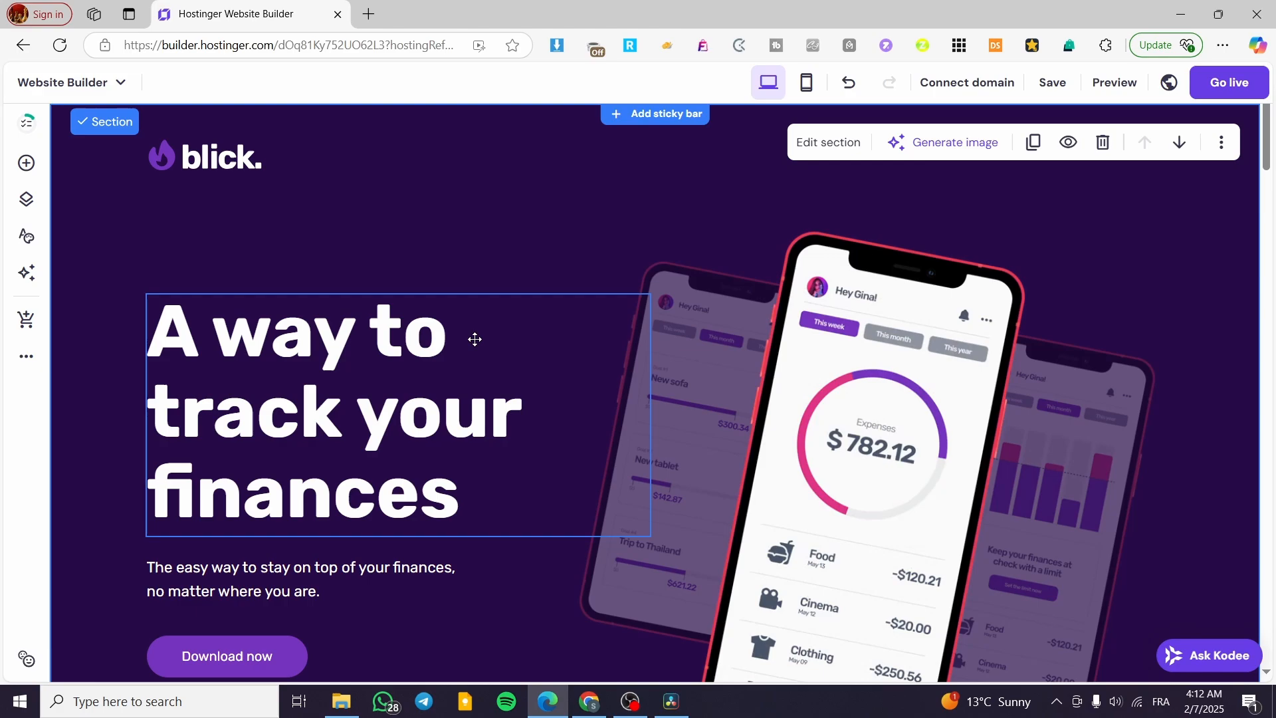
{"action": "left_click", "coordinate": [27, 200]}
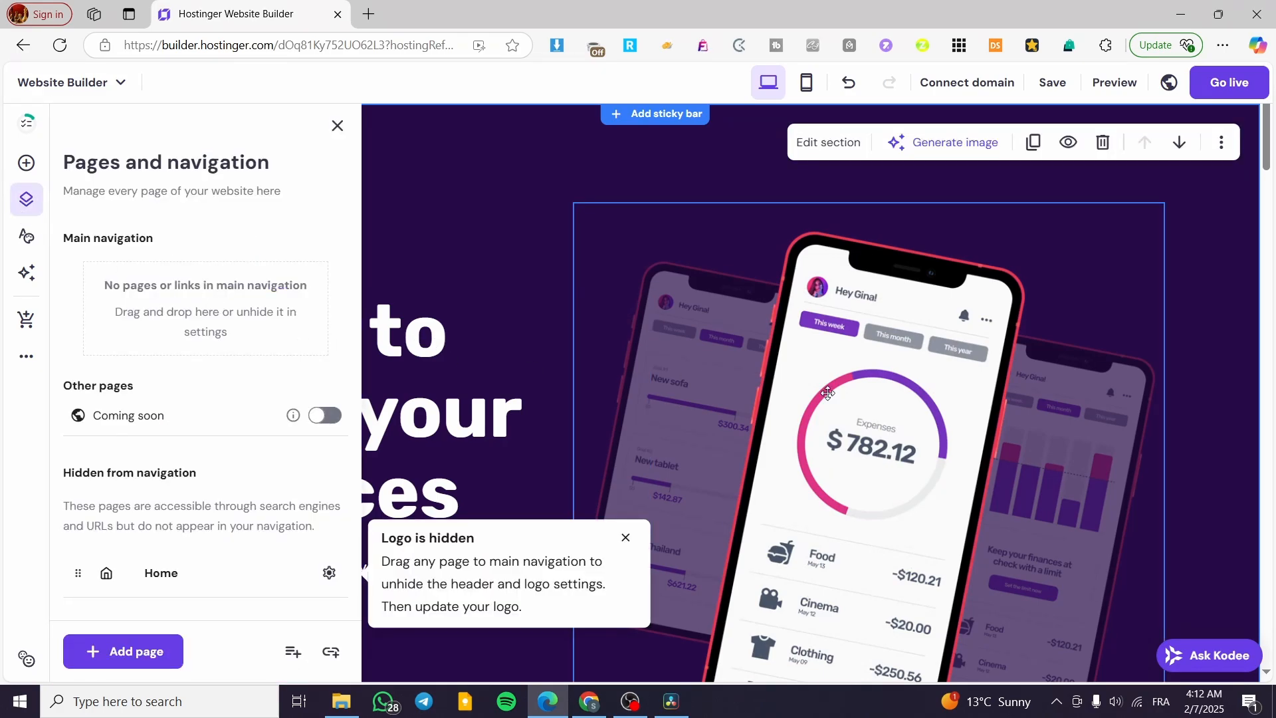
{"action": "mouse_move", "coordinate": [346, 154]}
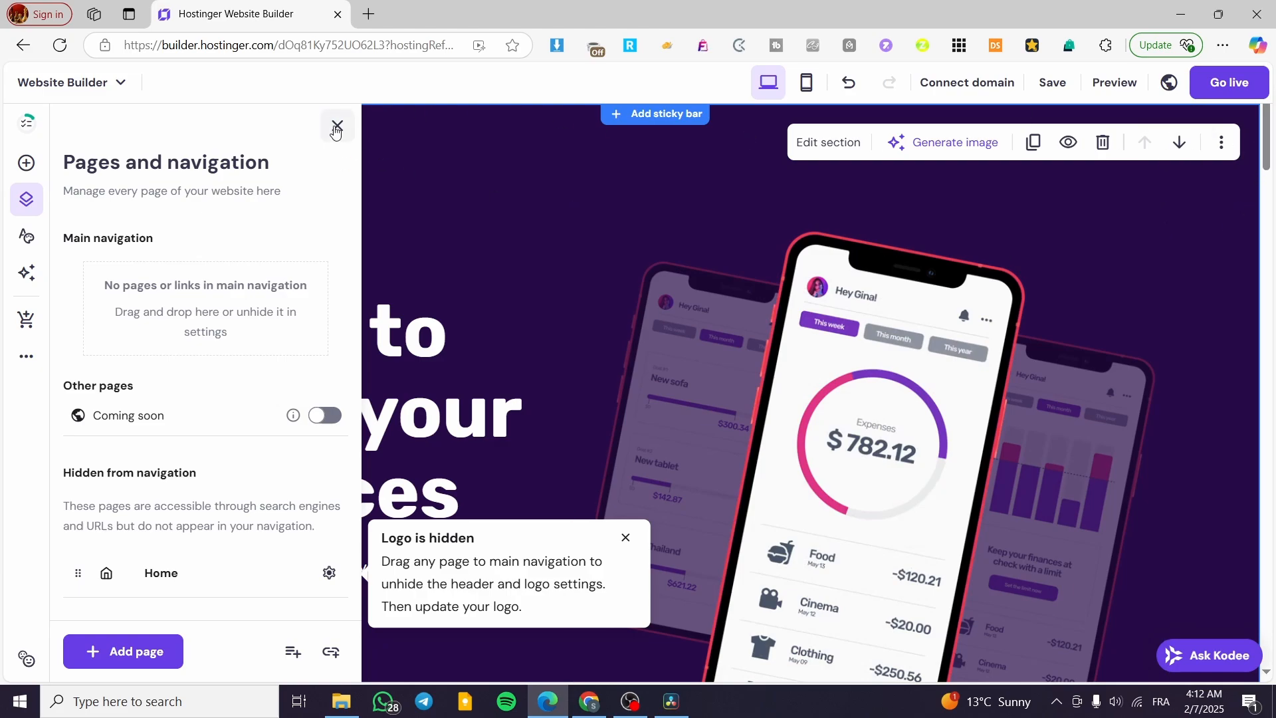
{"action": "left_click", "coordinate": [337, 127]}
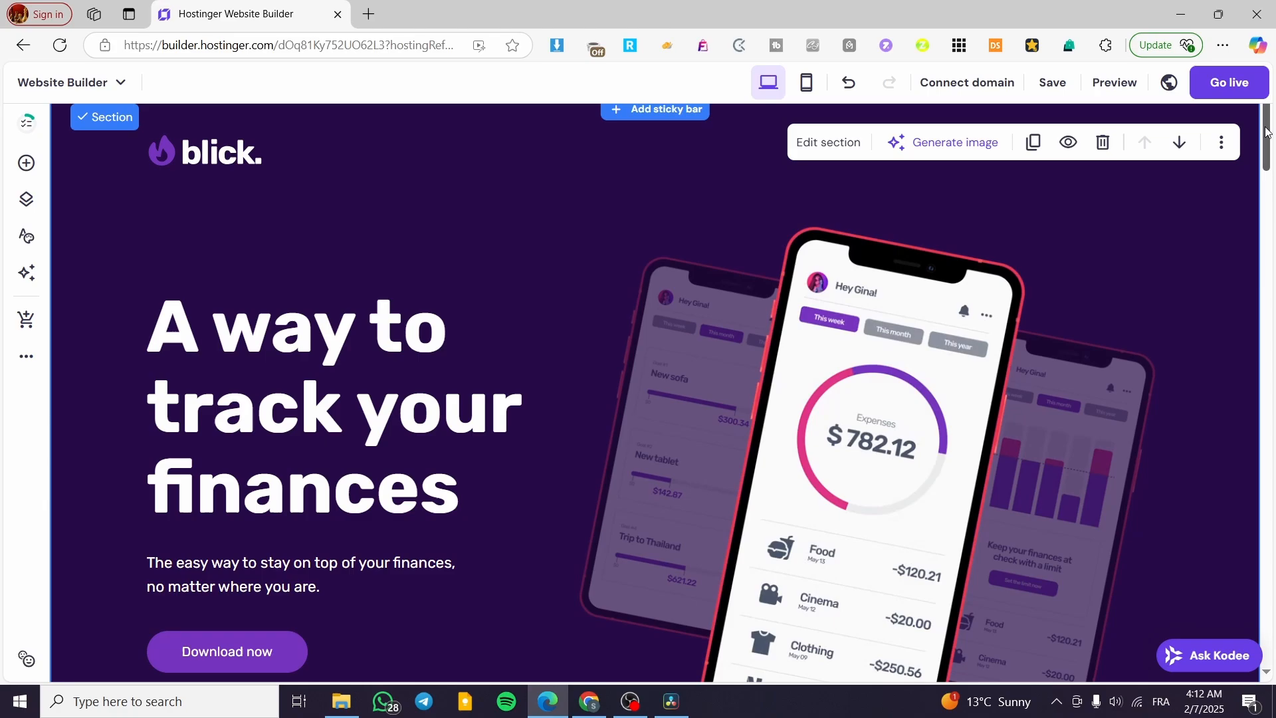
{"action": "scroll", "scroll_direction": "down", "scroll_amount": 3}
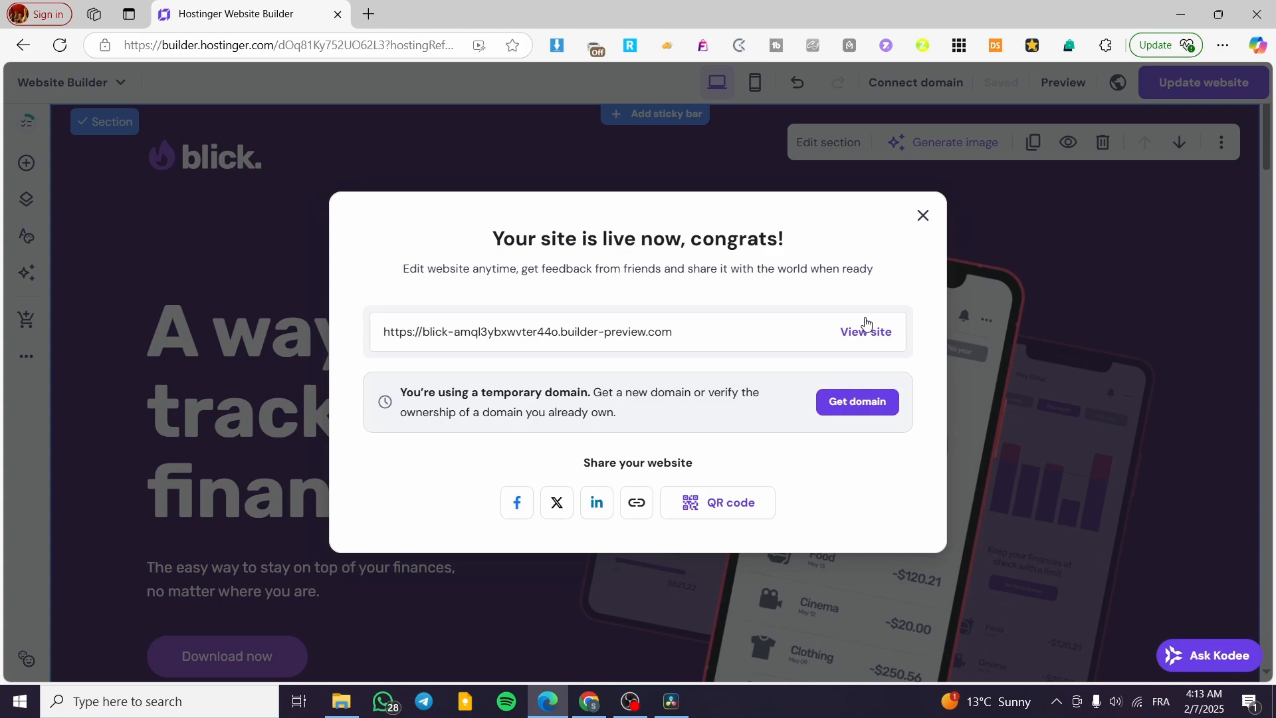
{"action": "mouse_move", "coordinate": [912, 272]}
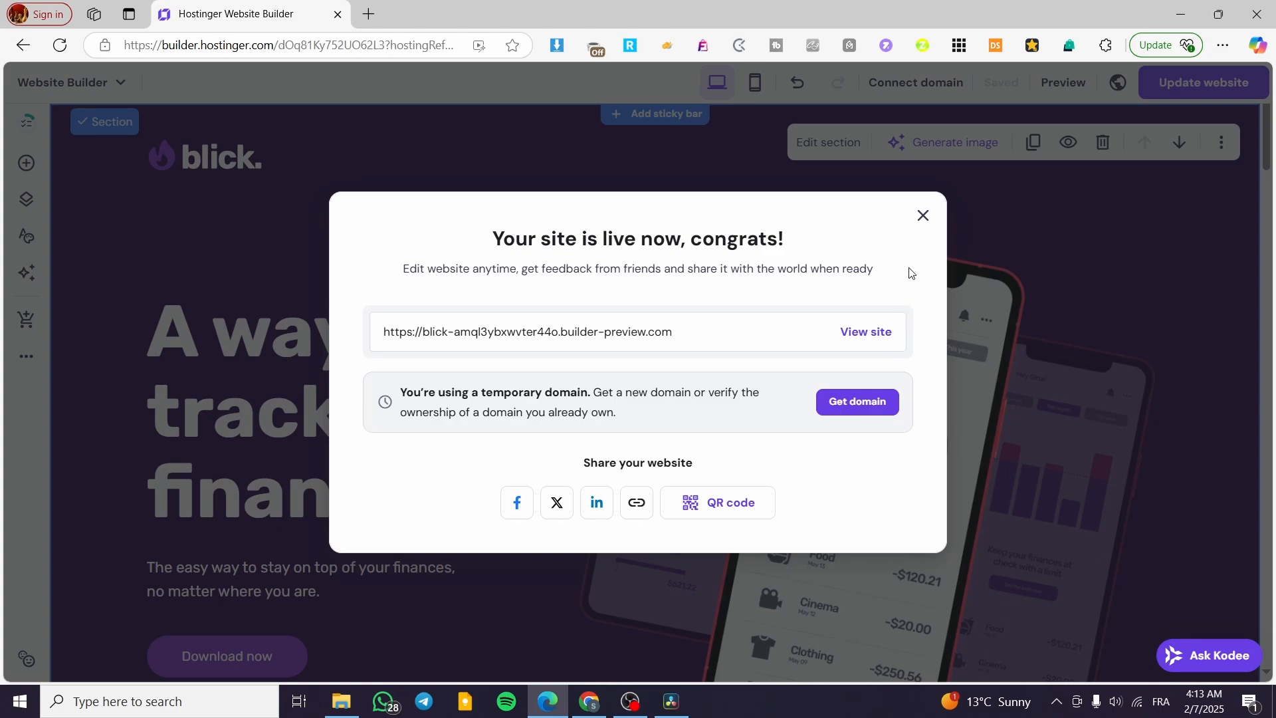
{"action": "mouse_move", "coordinate": [922, 215]}
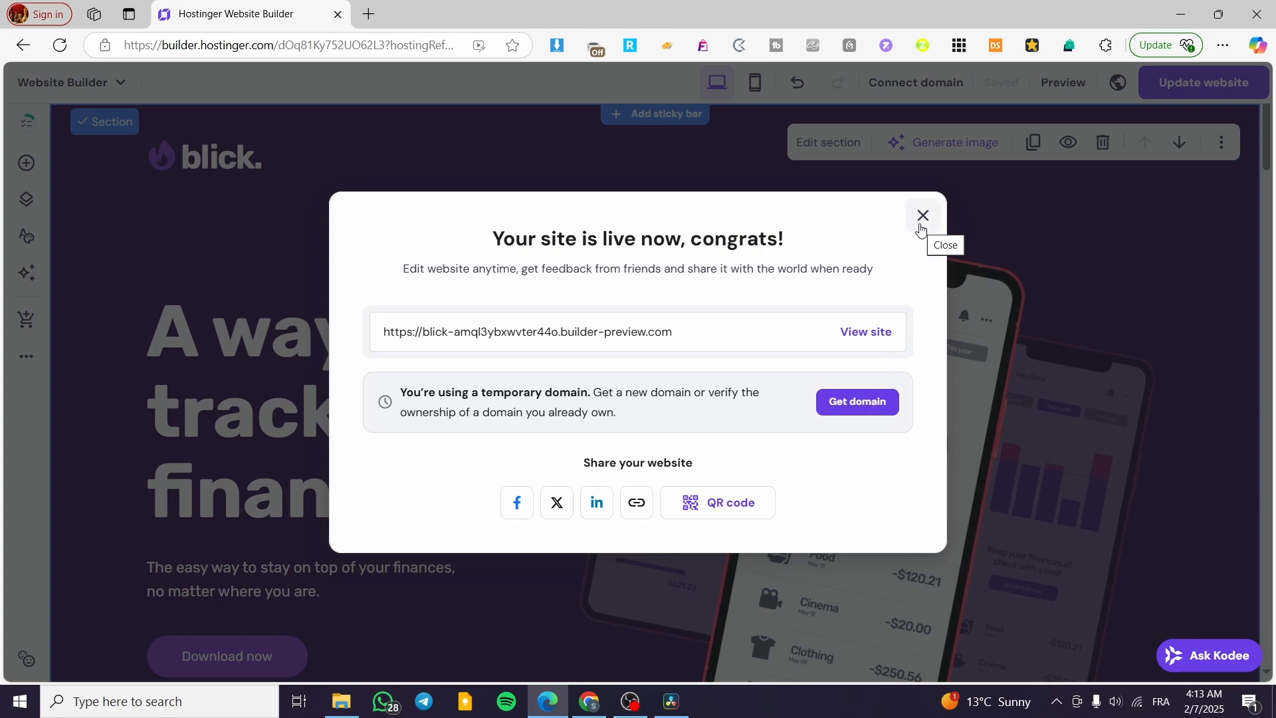
{"action": "mouse_move", "coordinate": [576, 401]}
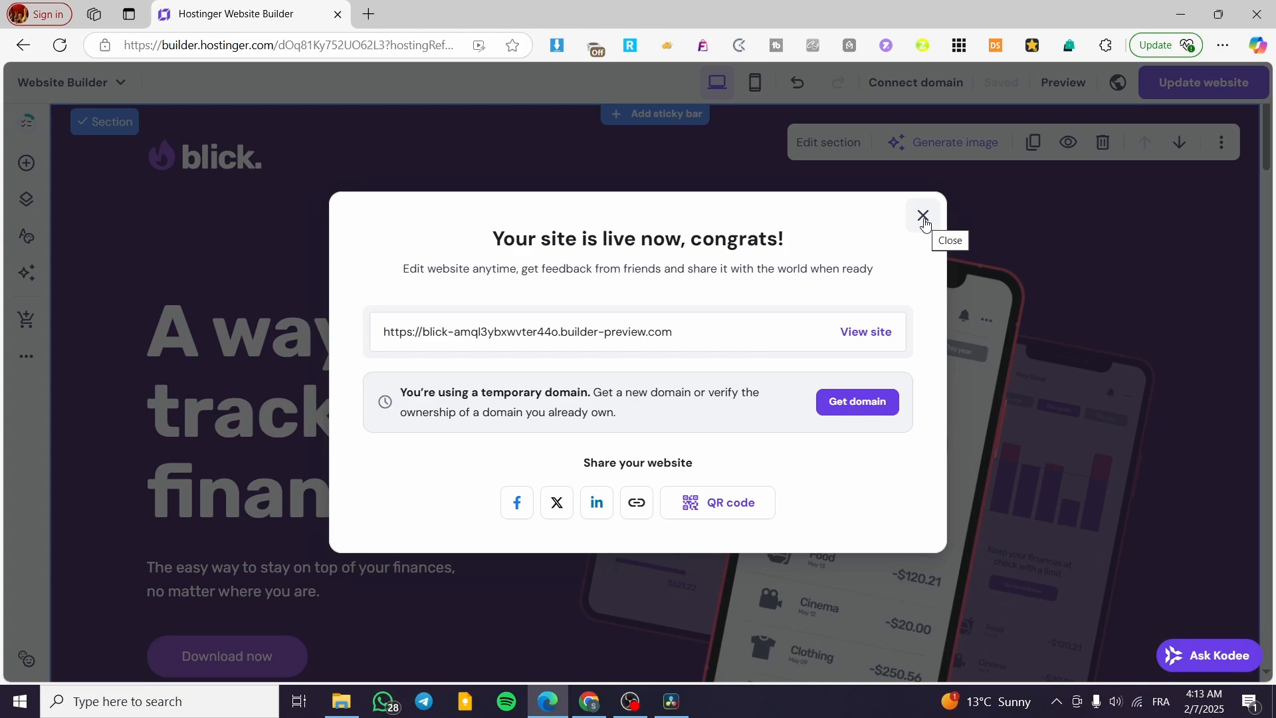
Step: Close the 'Your site is live now' congratulations dialog
{"action": "left_click", "coordinate": [923, 216]}
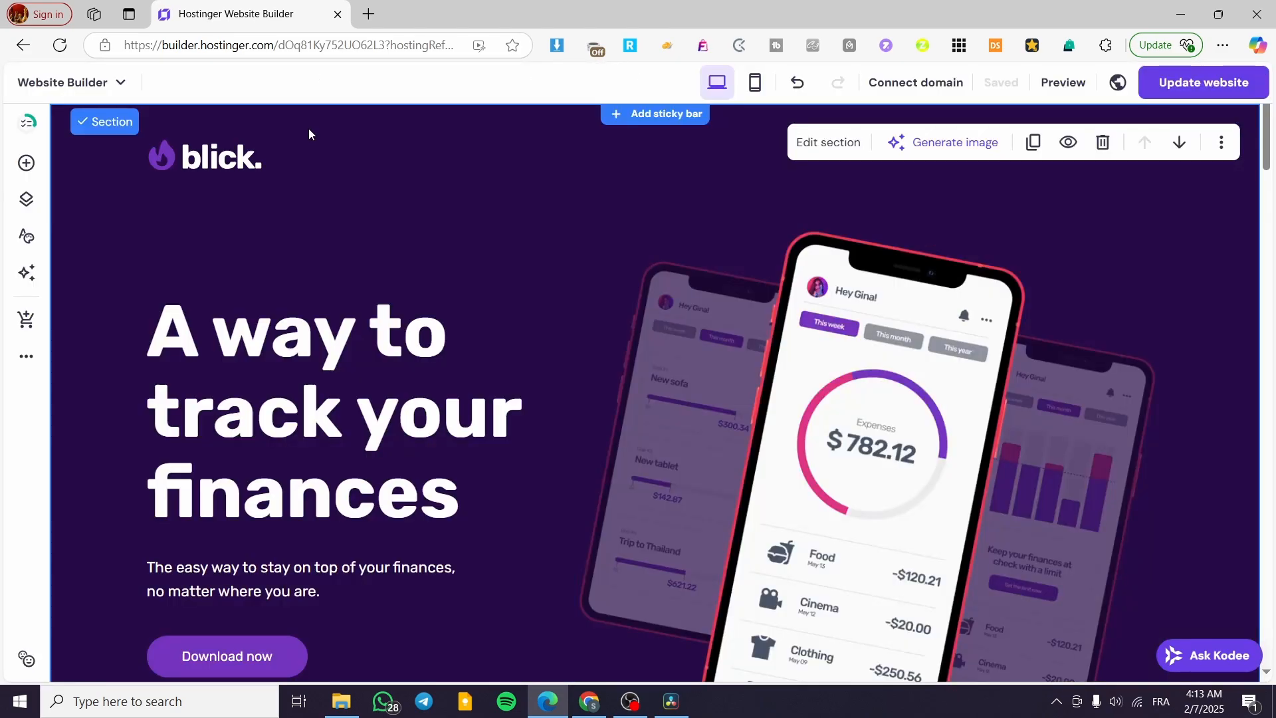